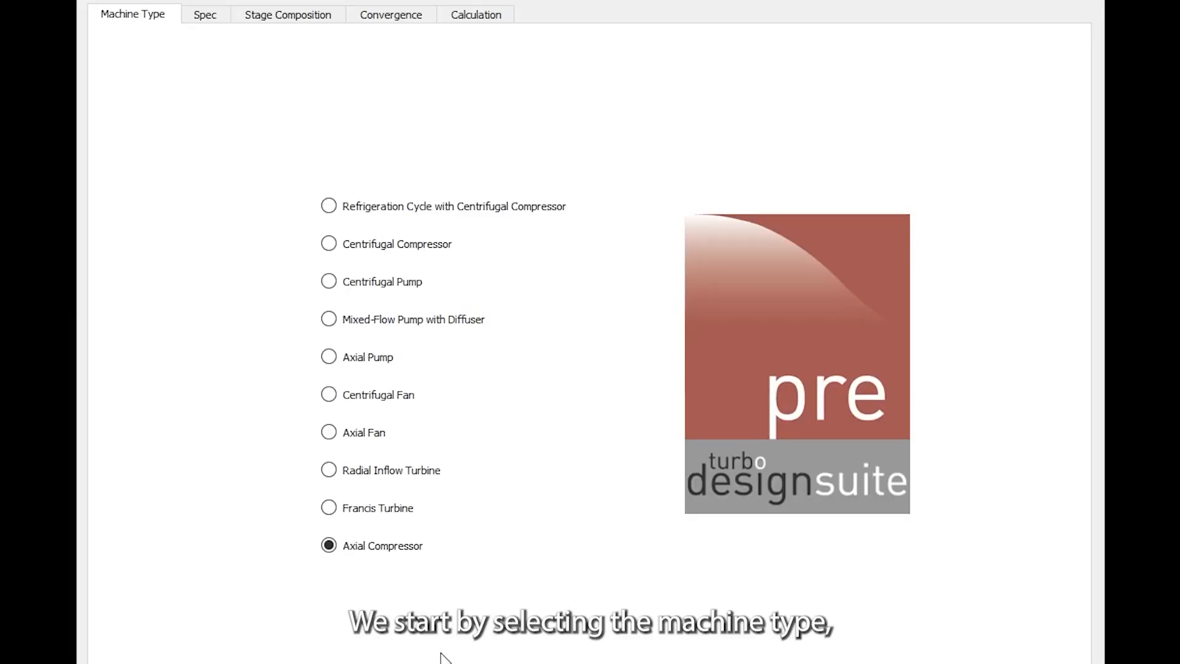
mouse_move(380, 574)
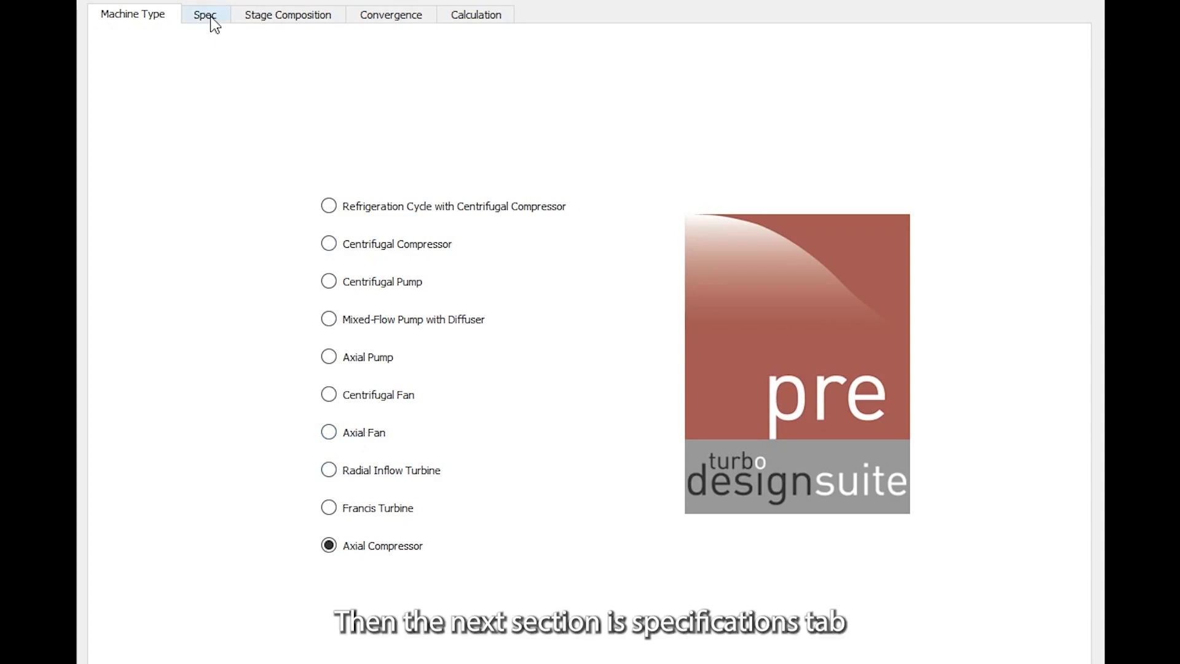
- Review the Spec page values: pressure ratio 1.236, flow coefficient 0.55, loading coefficient 0.375
left_click(205, 15)
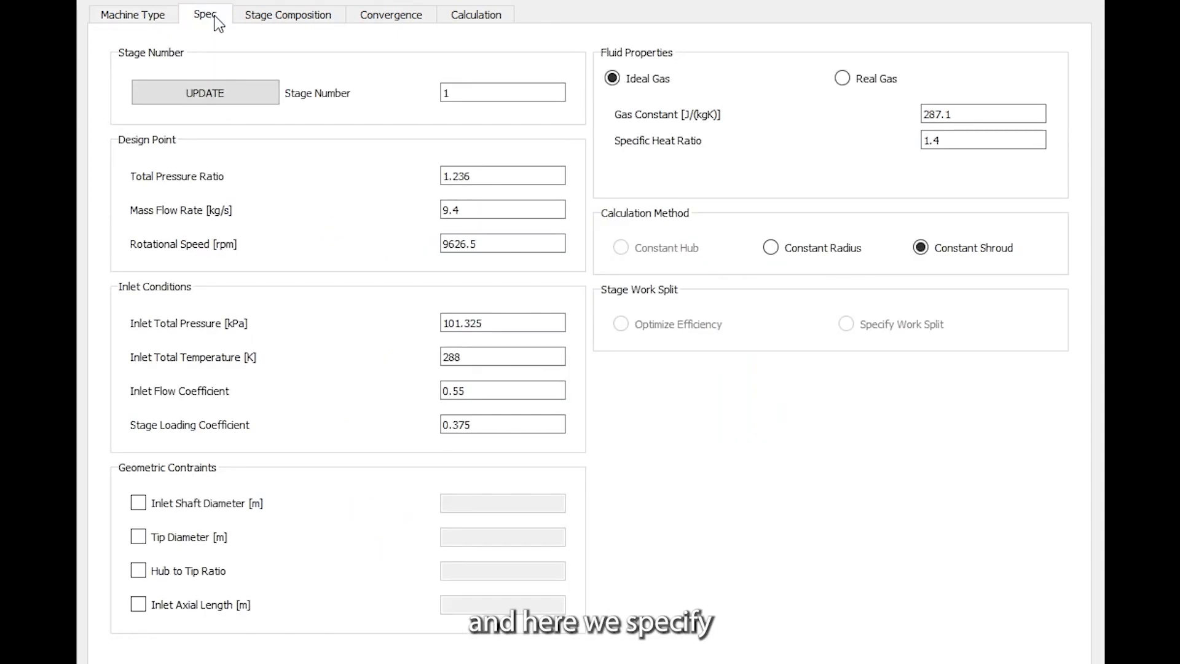
left_click(502, 92)
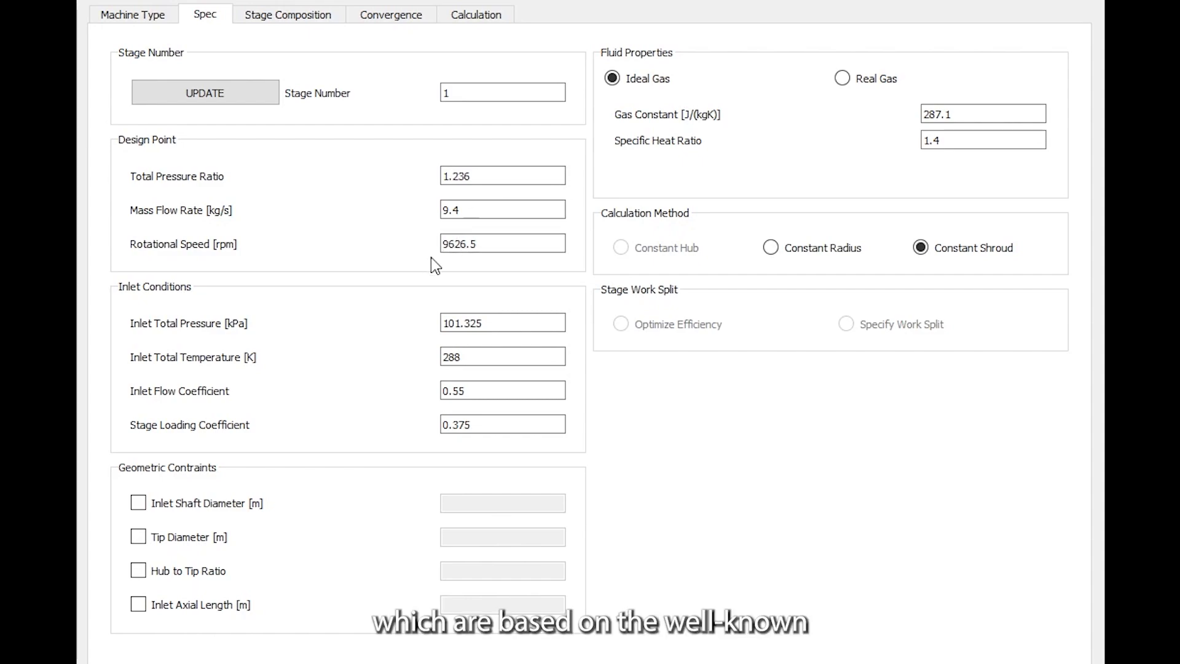
mouse_move(504, 274)
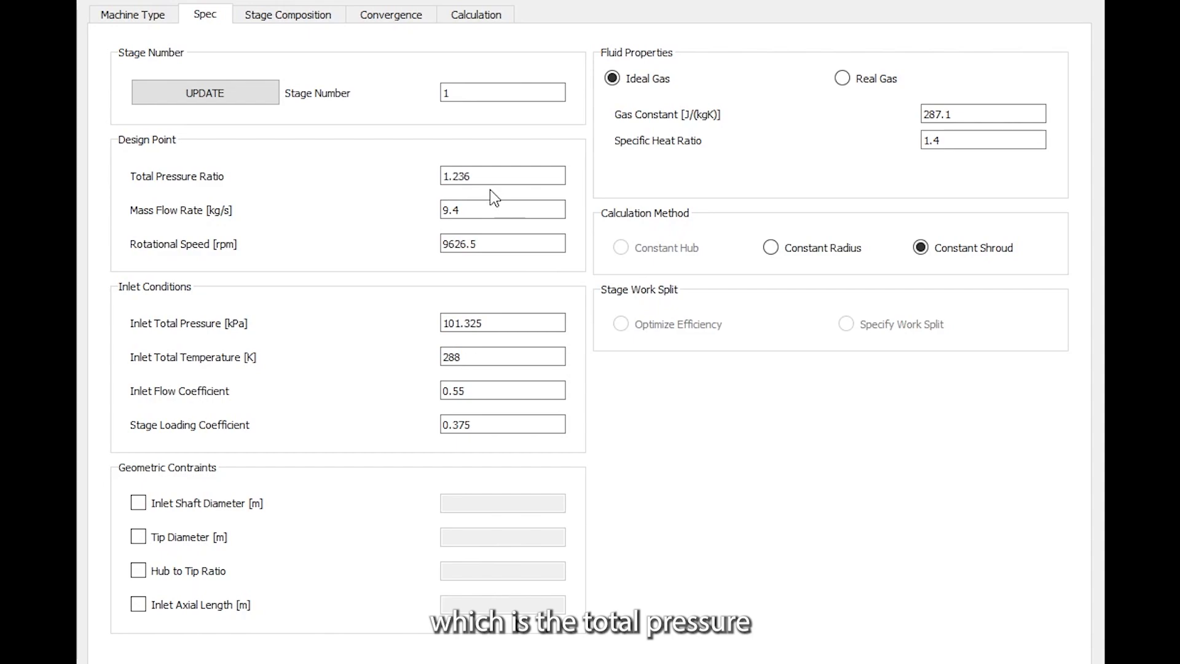
left_click(502, 209)
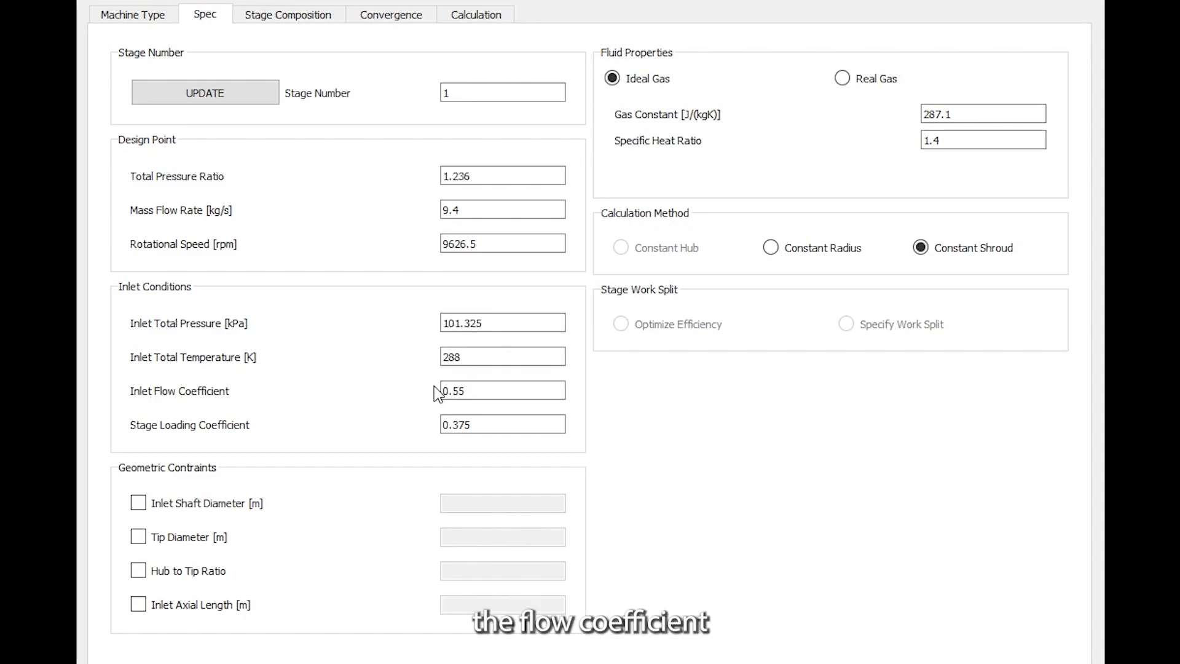
mouse_move(416, 442)
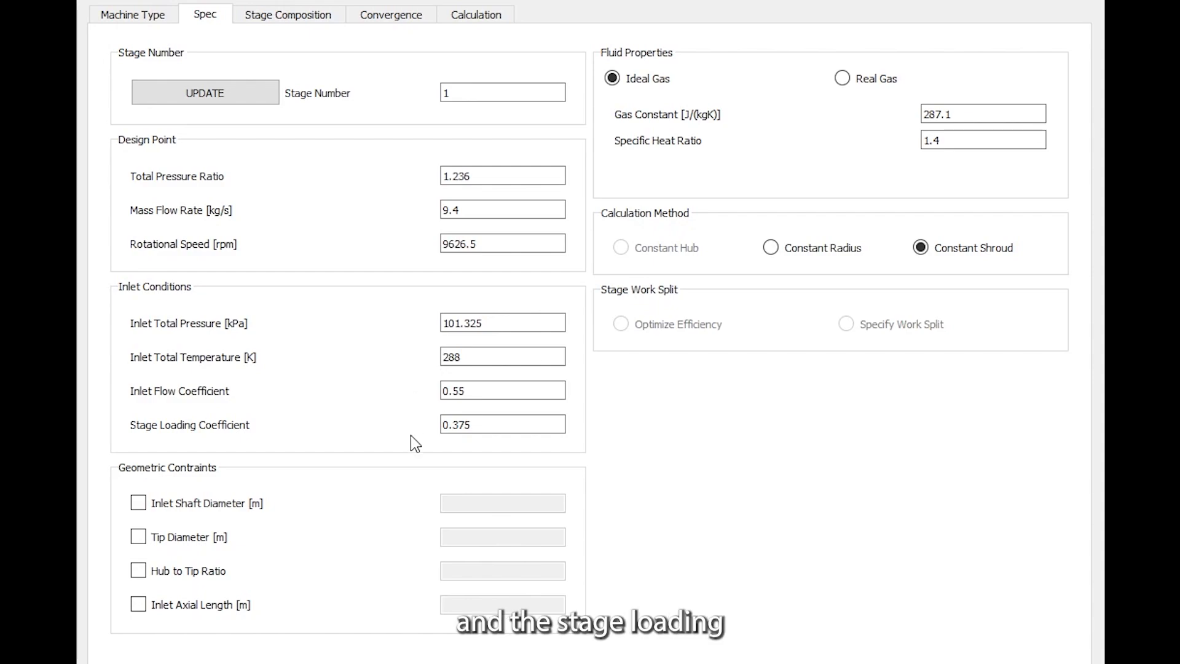
mouse_move(444, 450)
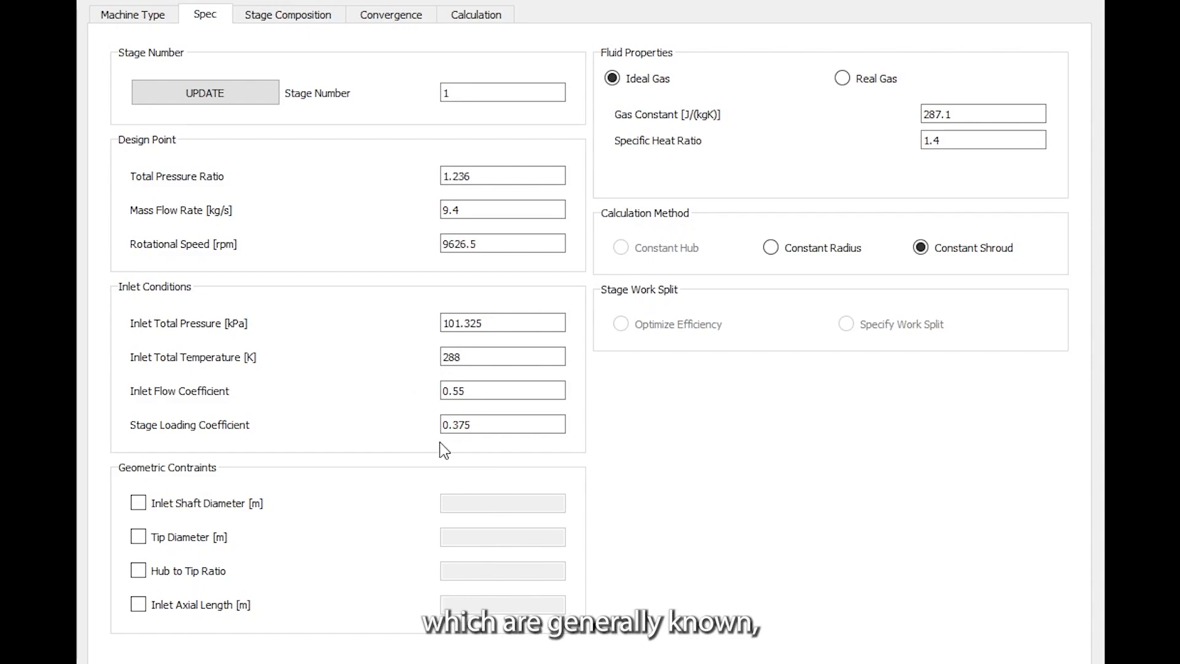
mouse_move(464, 443)
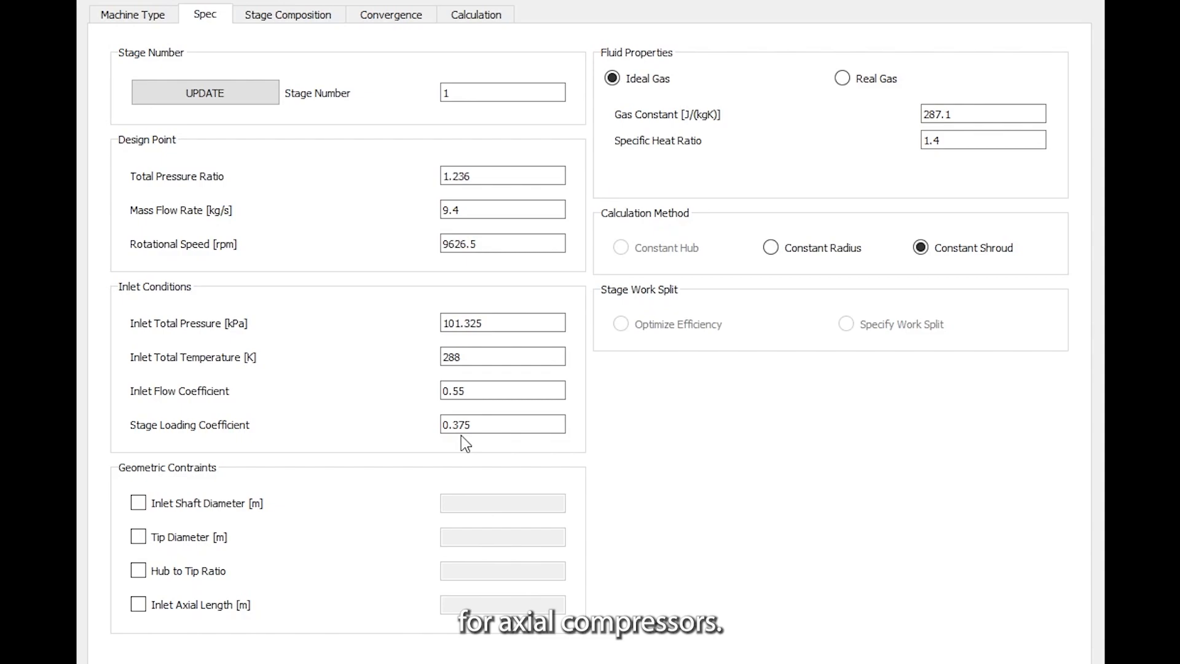
mouse_move(438, 518)
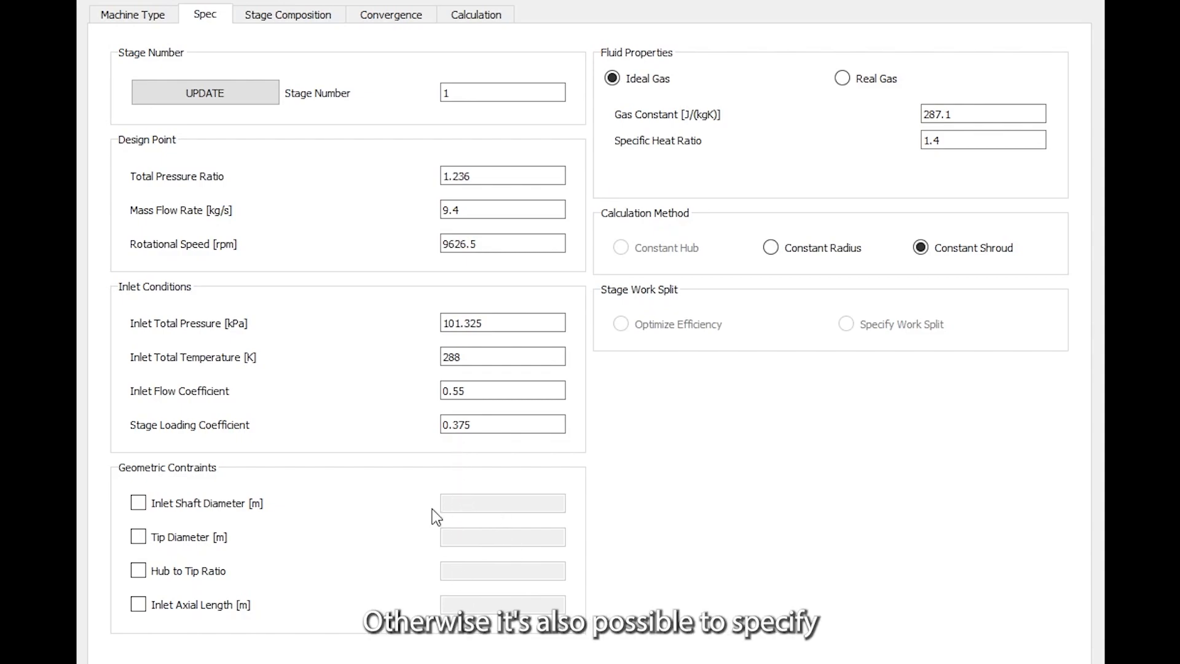
mouse_move(386, 560)
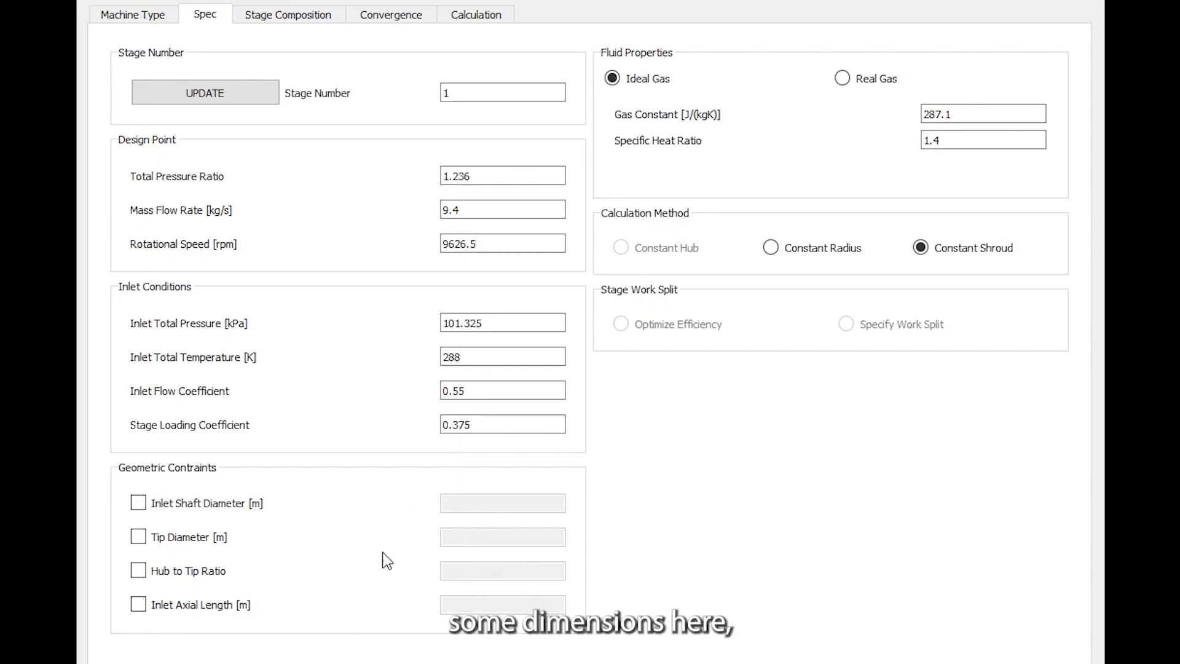
mouse_move(461, 455)
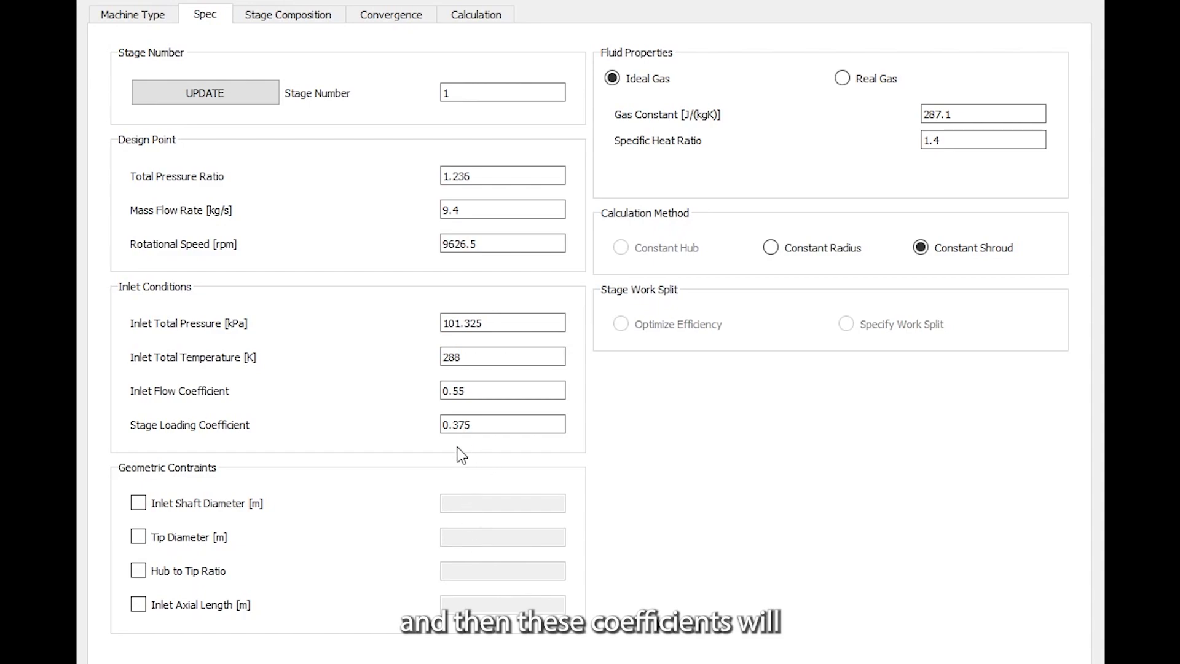
mouse_move(474, 447)
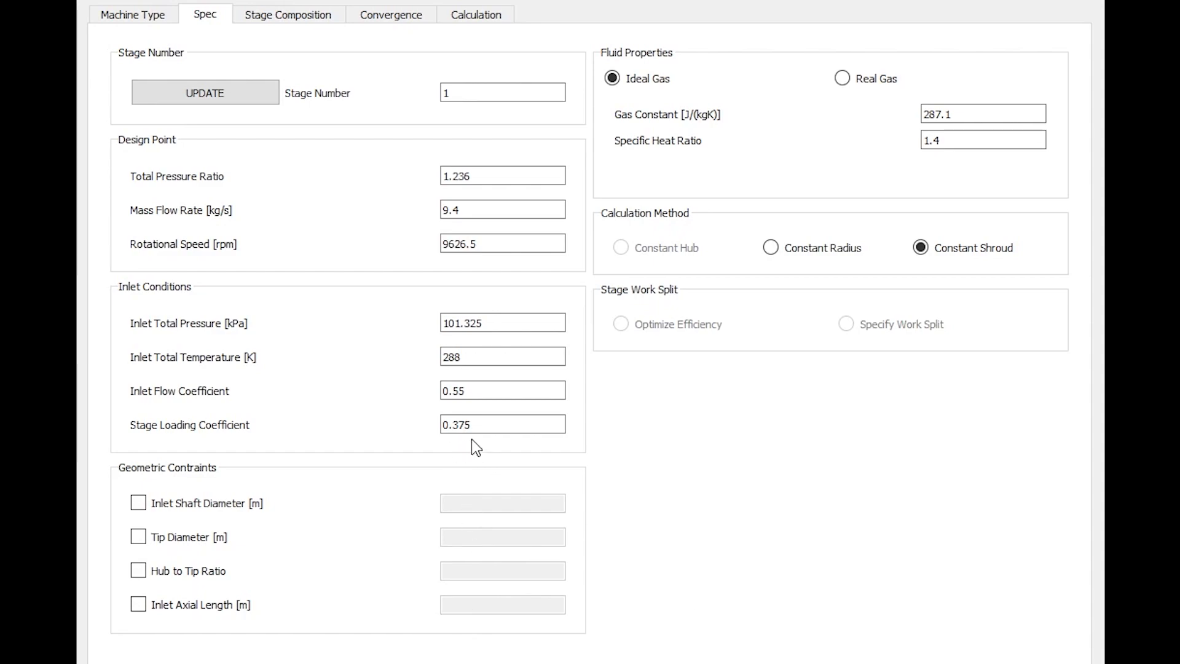
mouse_move(894, 127)
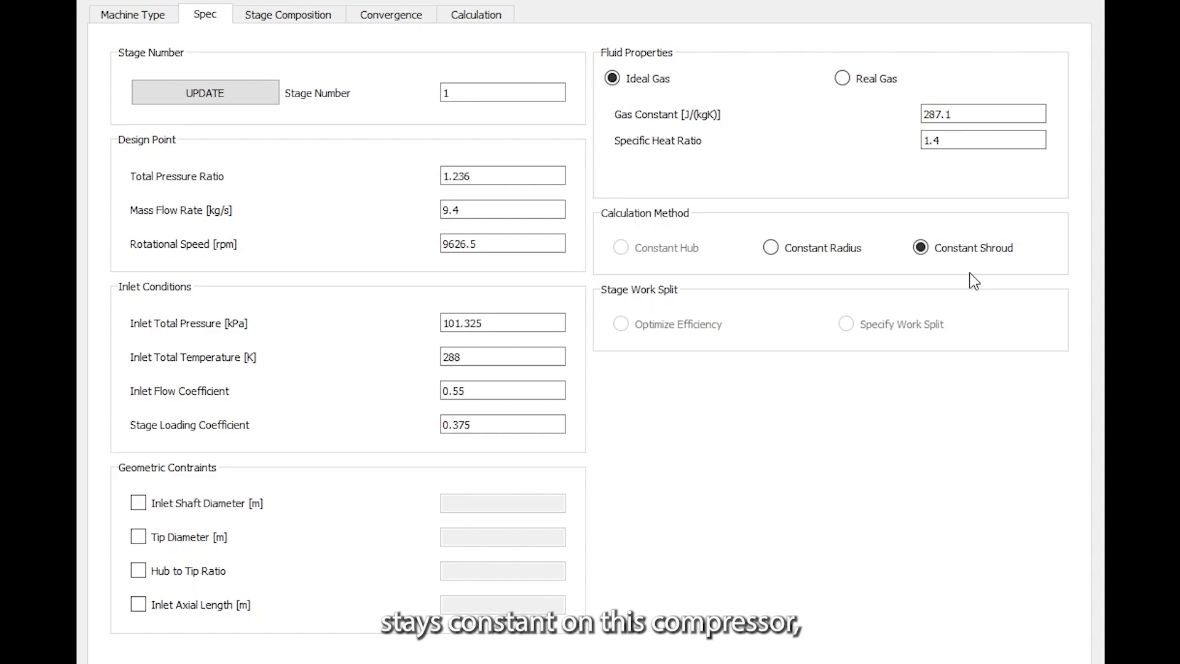
mouse_move(994, 275)
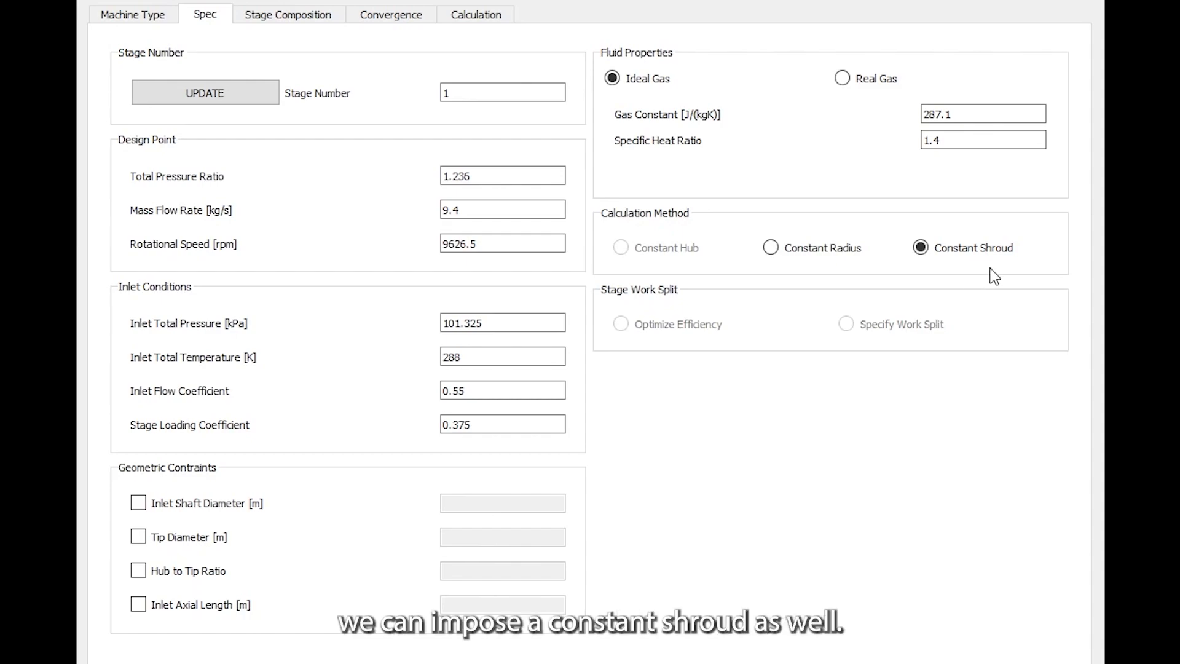
mouse_move(426, 123)
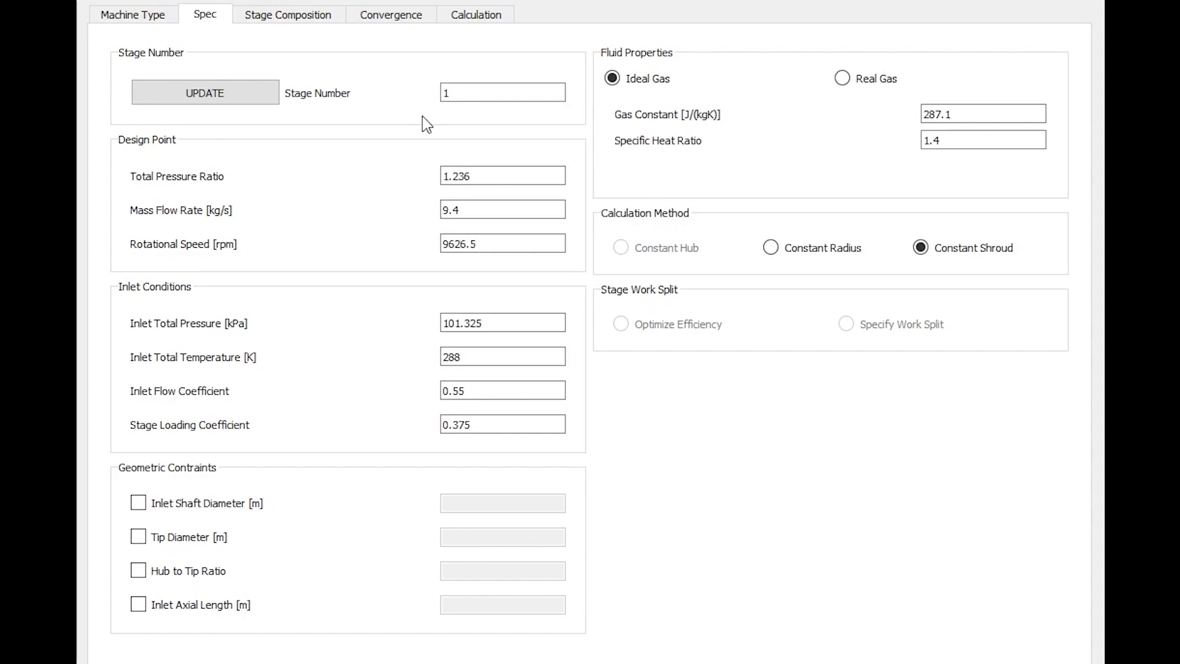
- Review the rotor and stator composition, then show convergence: 1e-6 criterion, 400 iterations, 0.85 initial efficiency
left_click(288, 15)
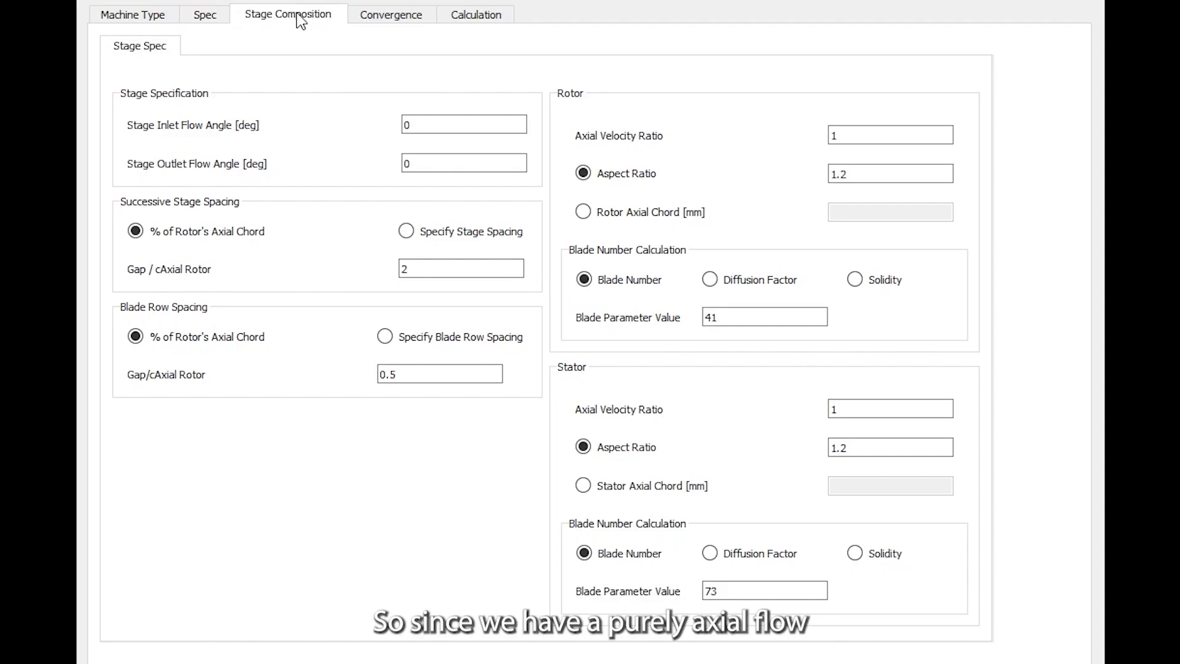
mouse_move(357, 160)
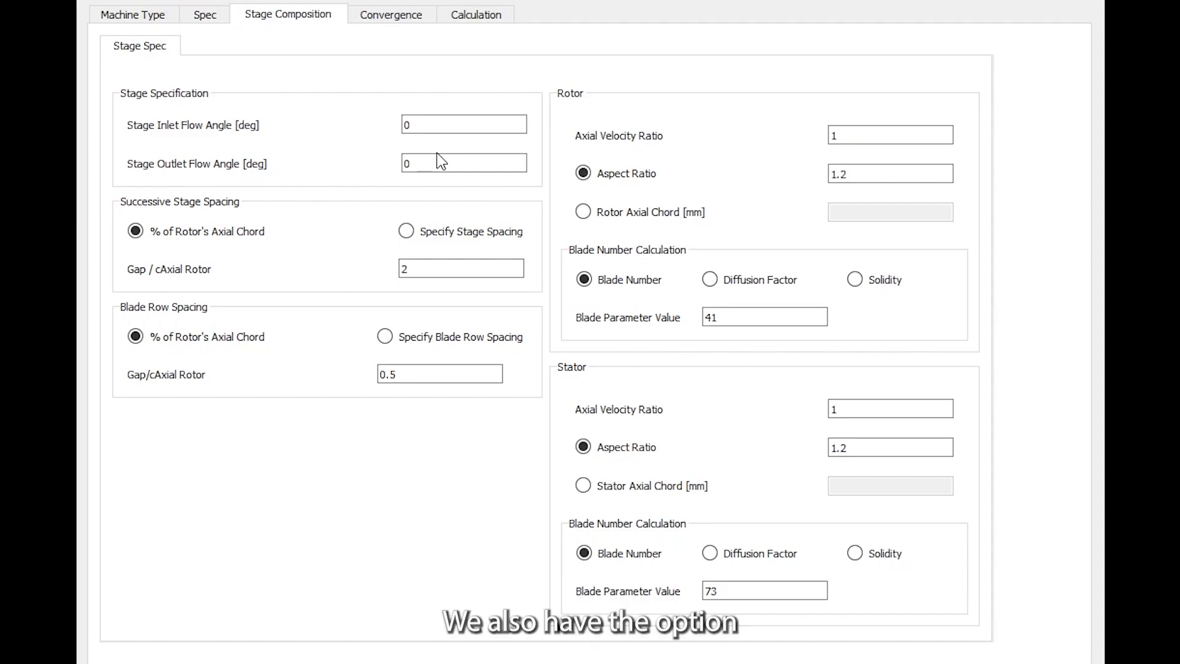
left_click(439, 374)
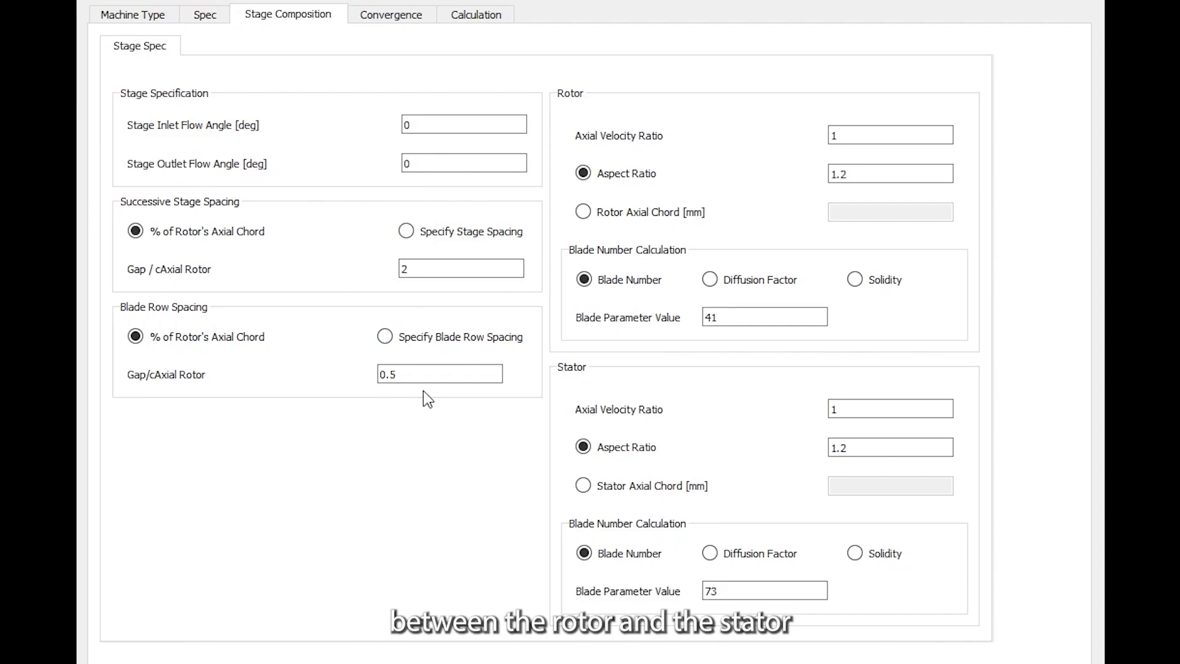
mouse_move(412, 299)
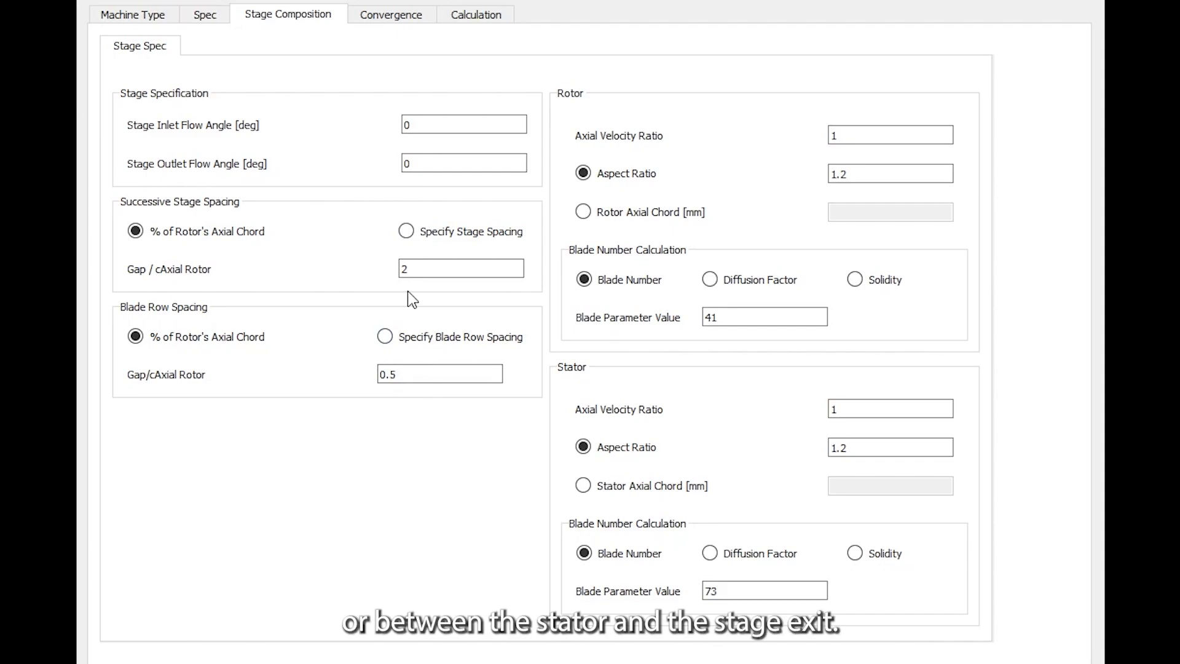
mouse_move(447, 288)
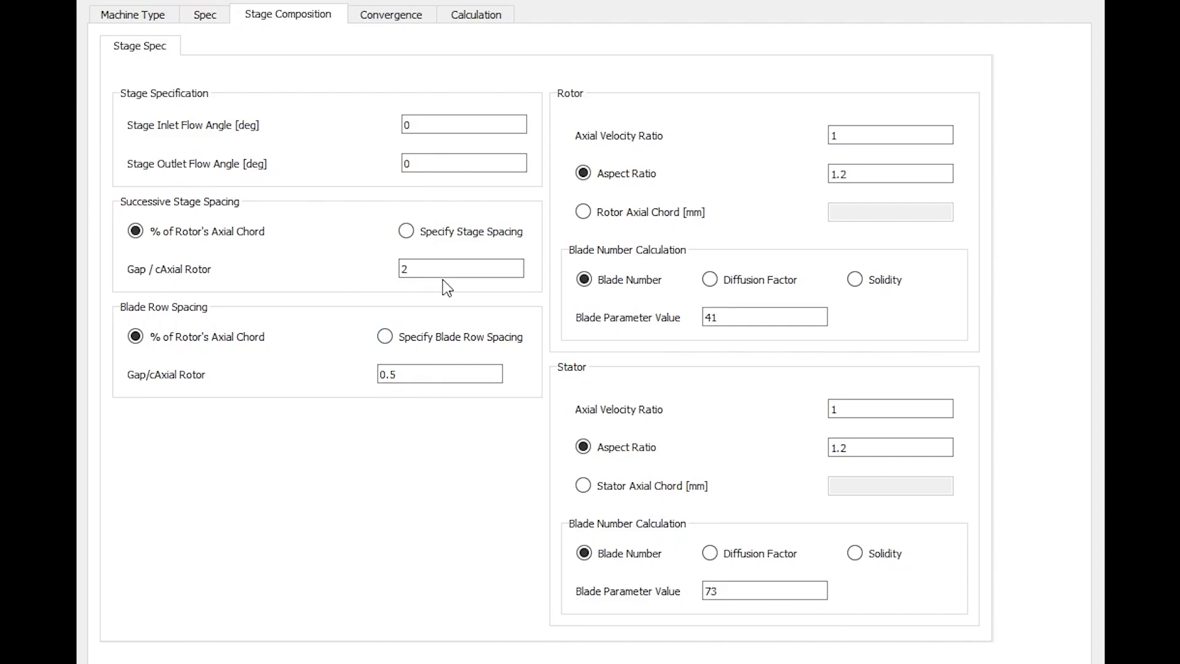
mouse_move(980, 273)
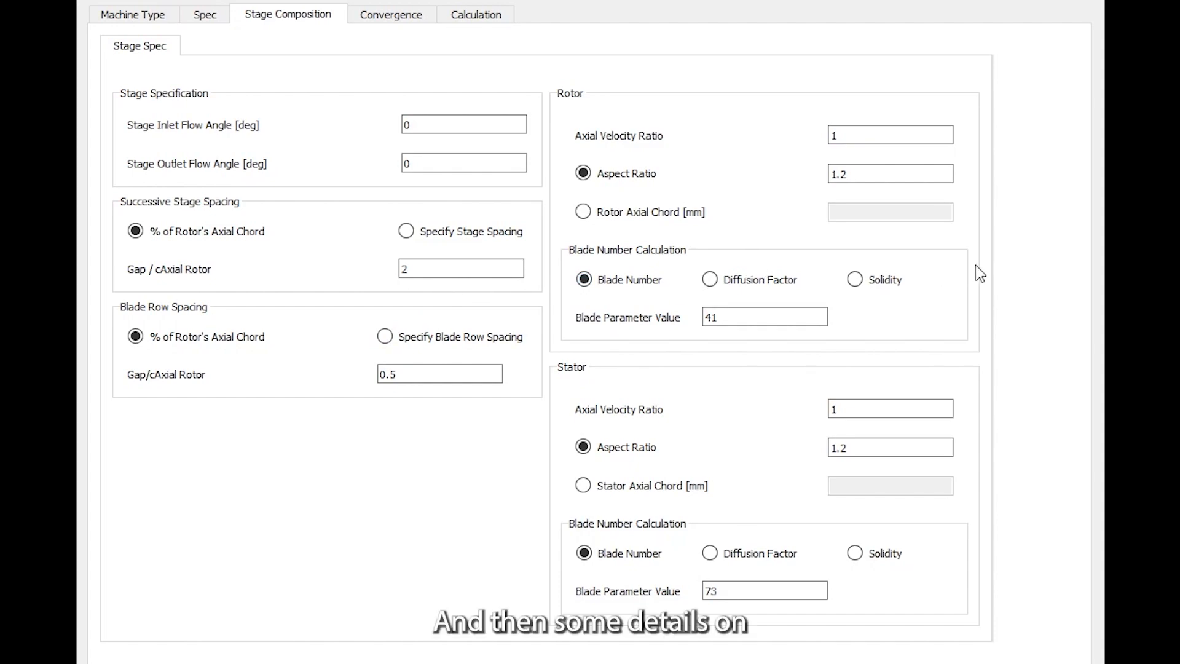
mouse_move(1007, 264)
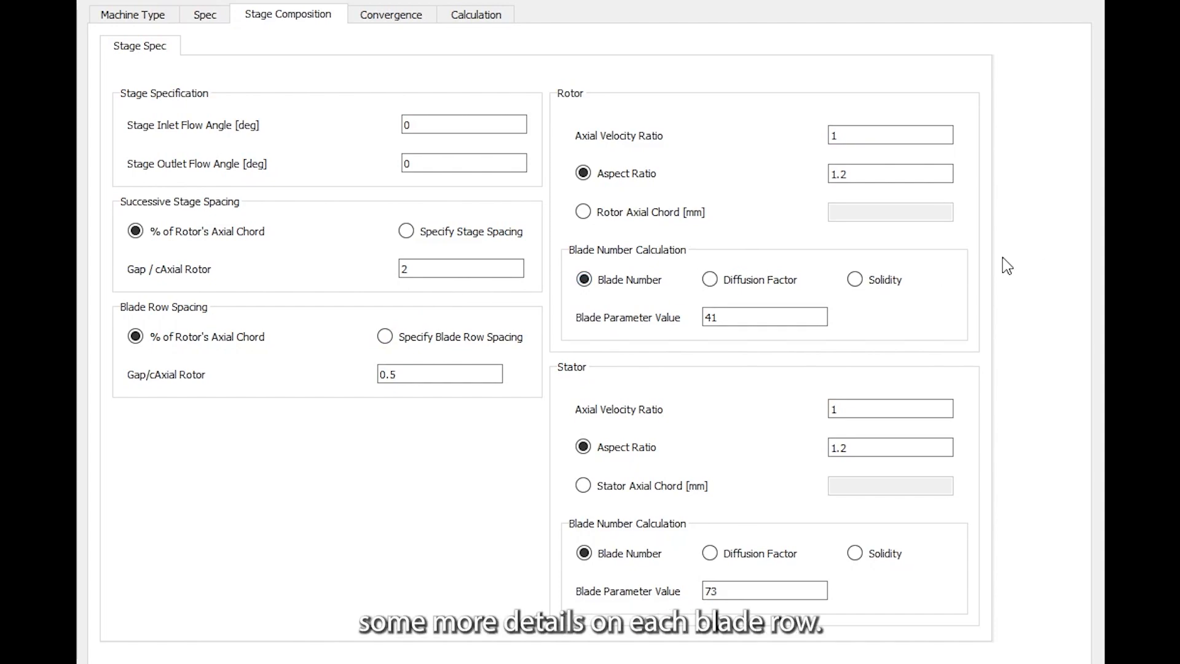
mouse_move(995, 265)
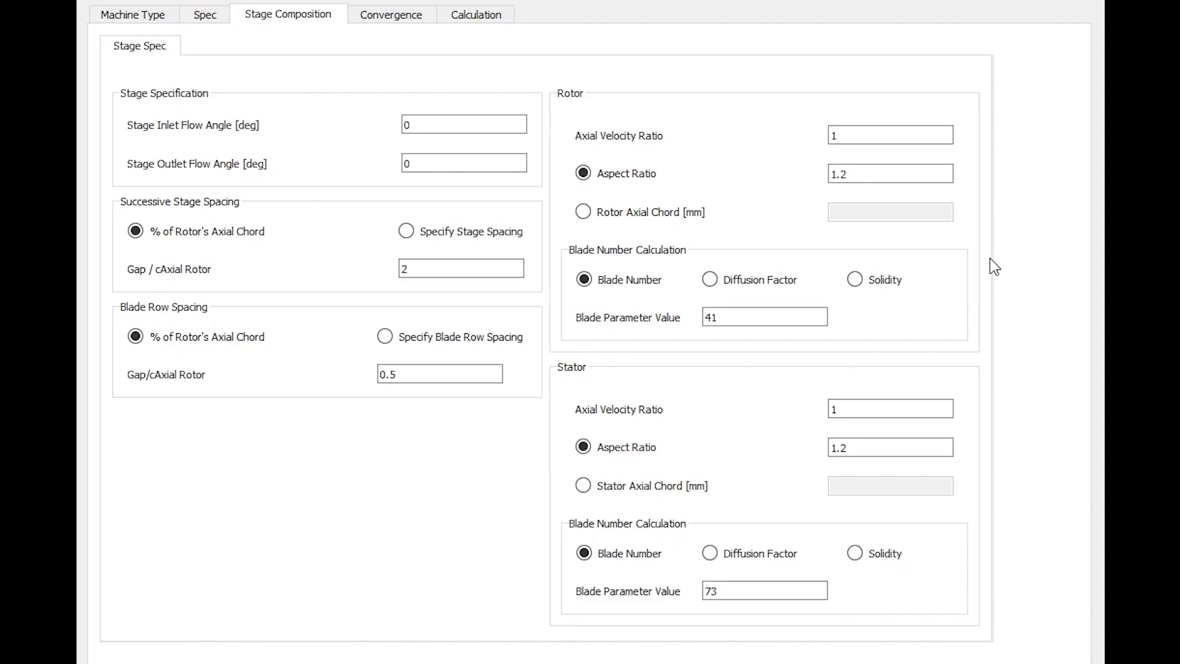
mouse_move(942, 242)
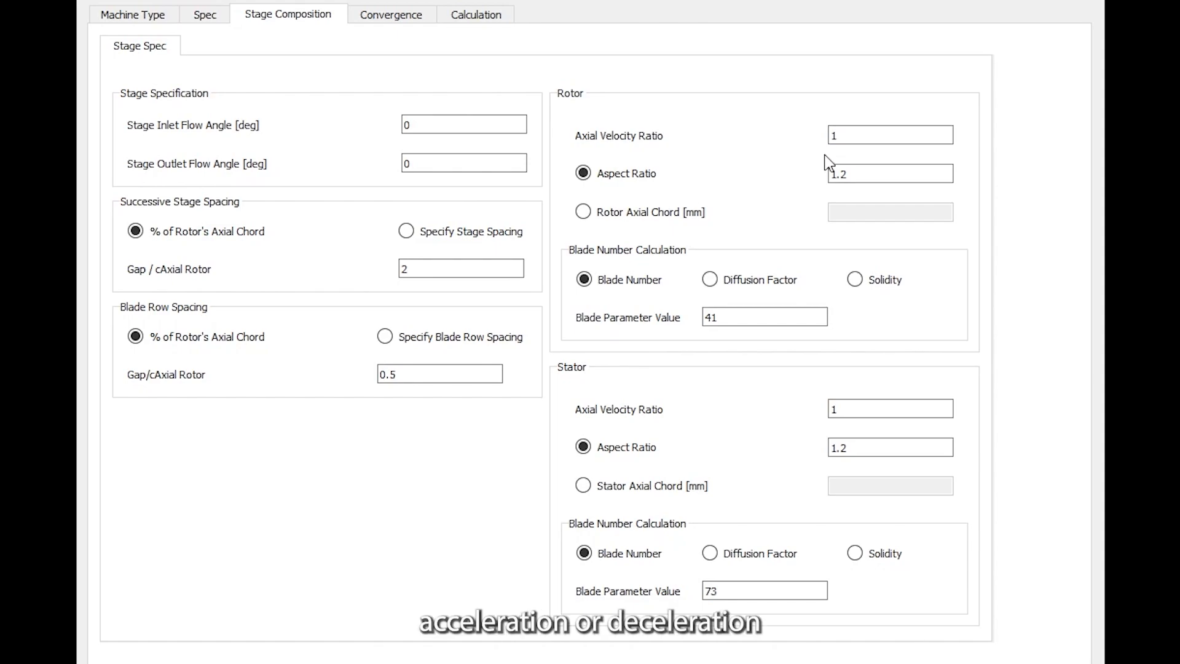
mouse_move(857, 158)
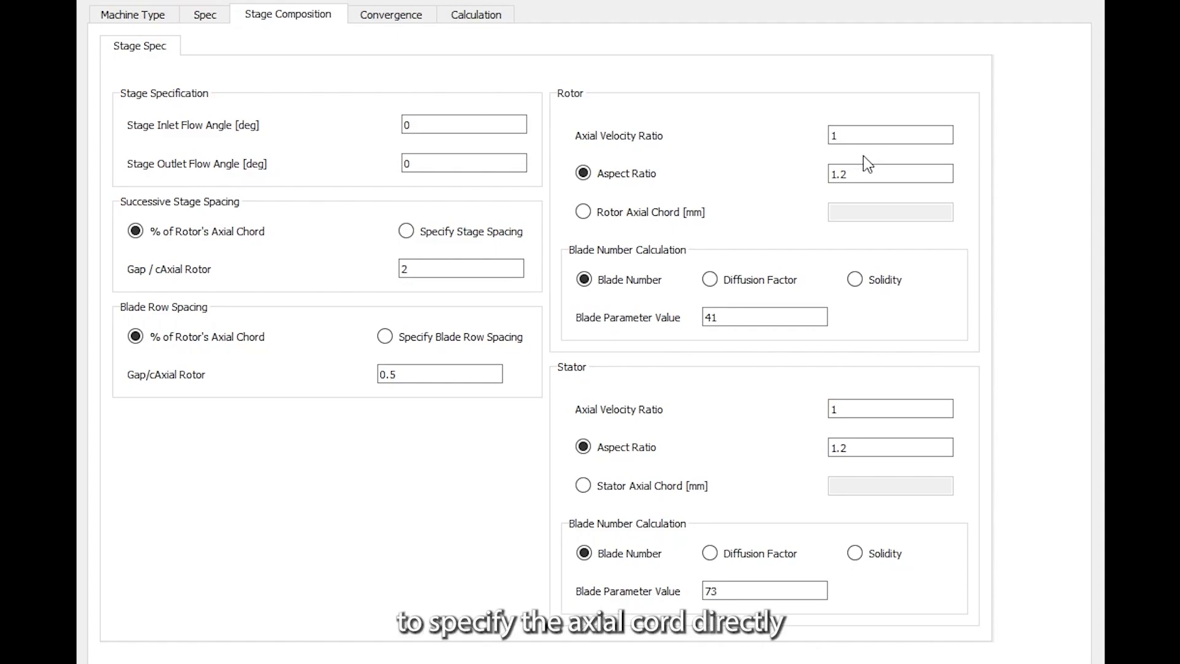
mouse_move(847, 239)
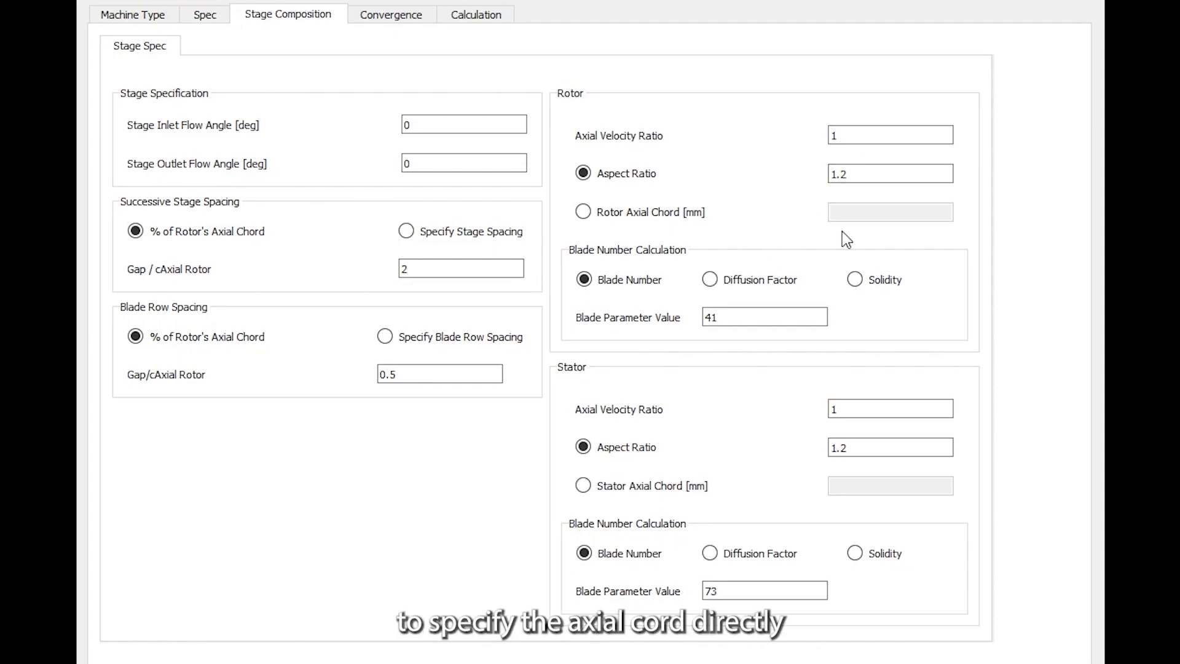
mouse_move(858, 237)
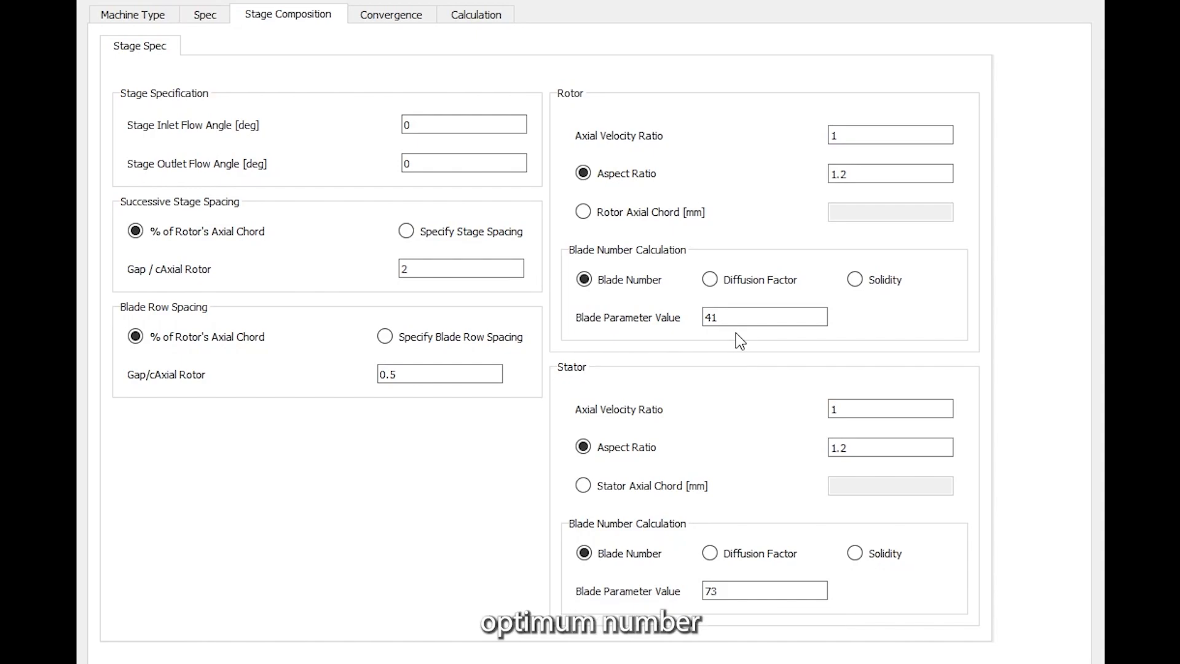
mouse_move(816, 293)
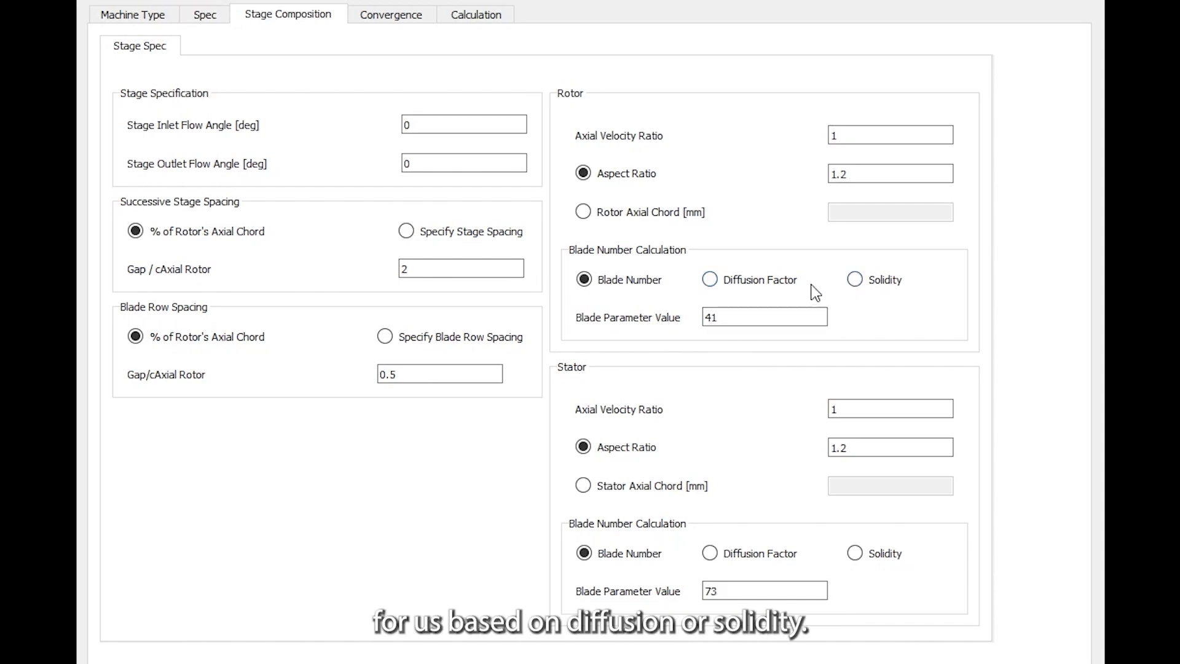
mouse_move(841, 298)
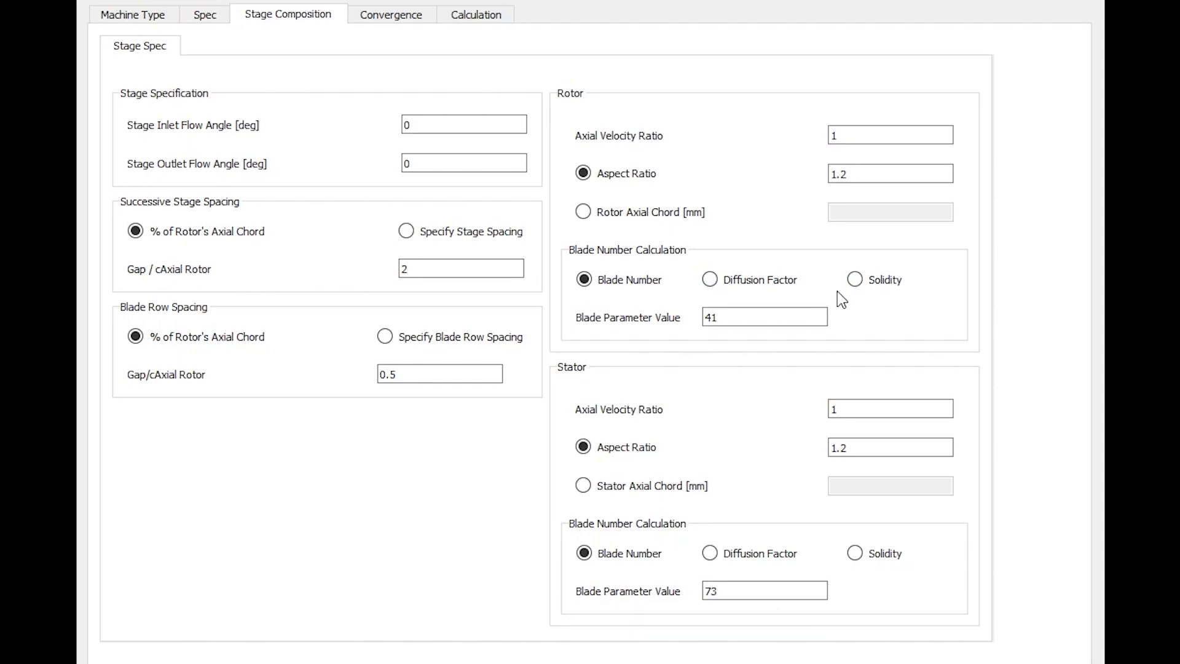
mouse_move(739, 391)
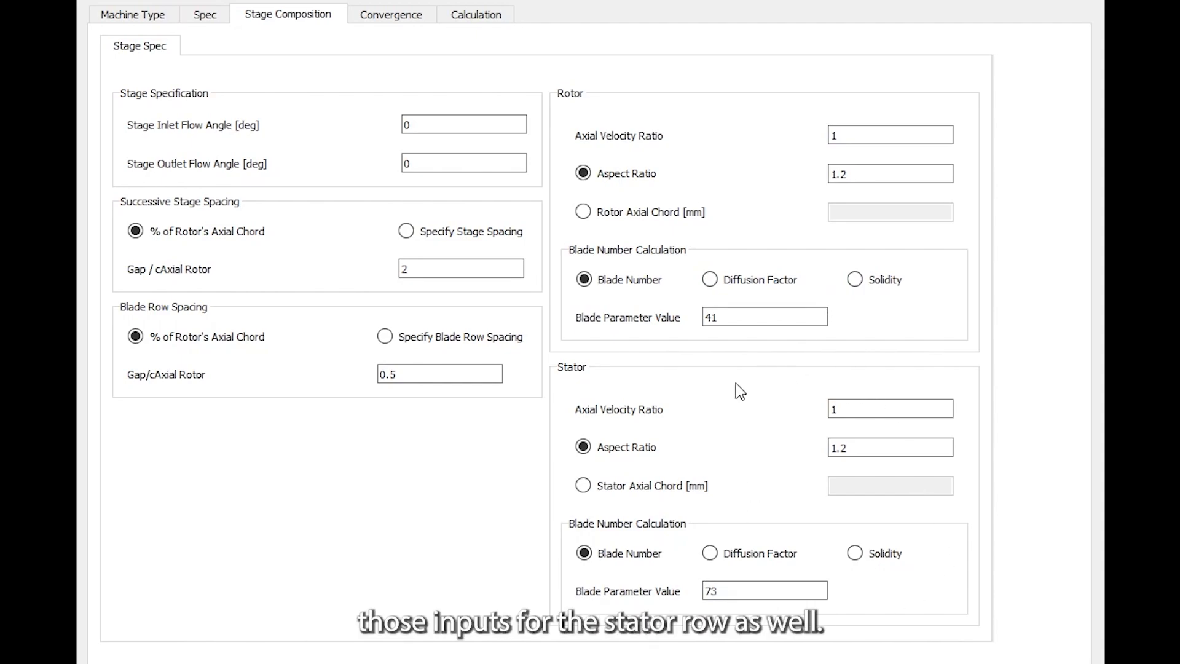
mouse_move(790, 579)
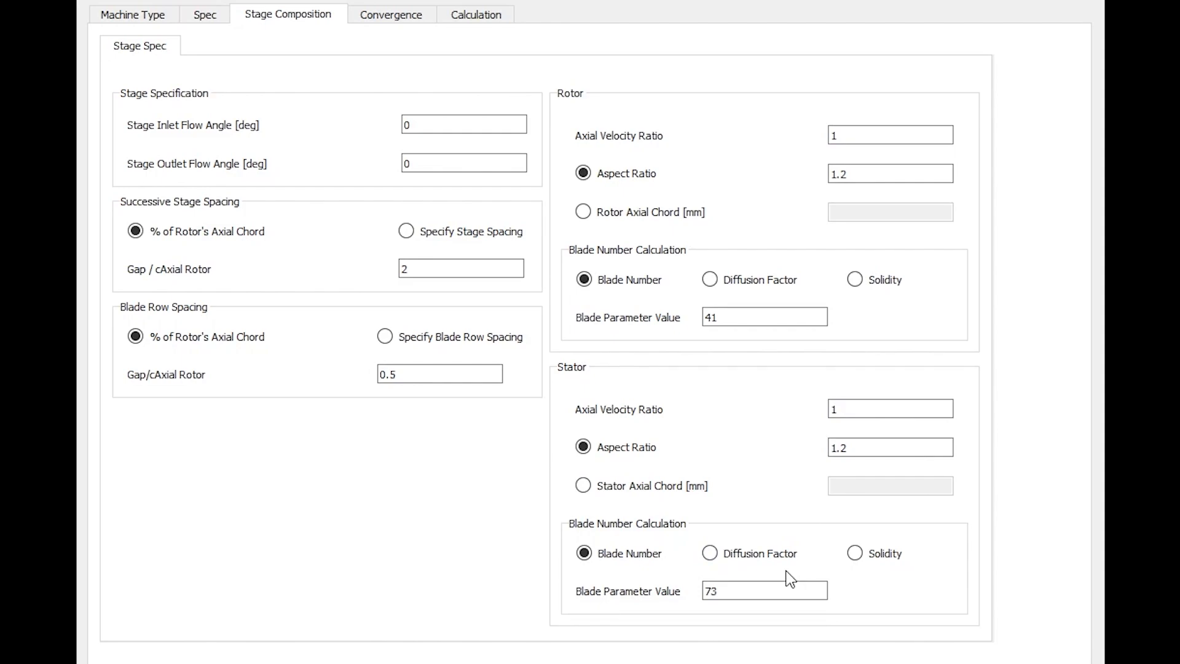
left_click(390, 15)
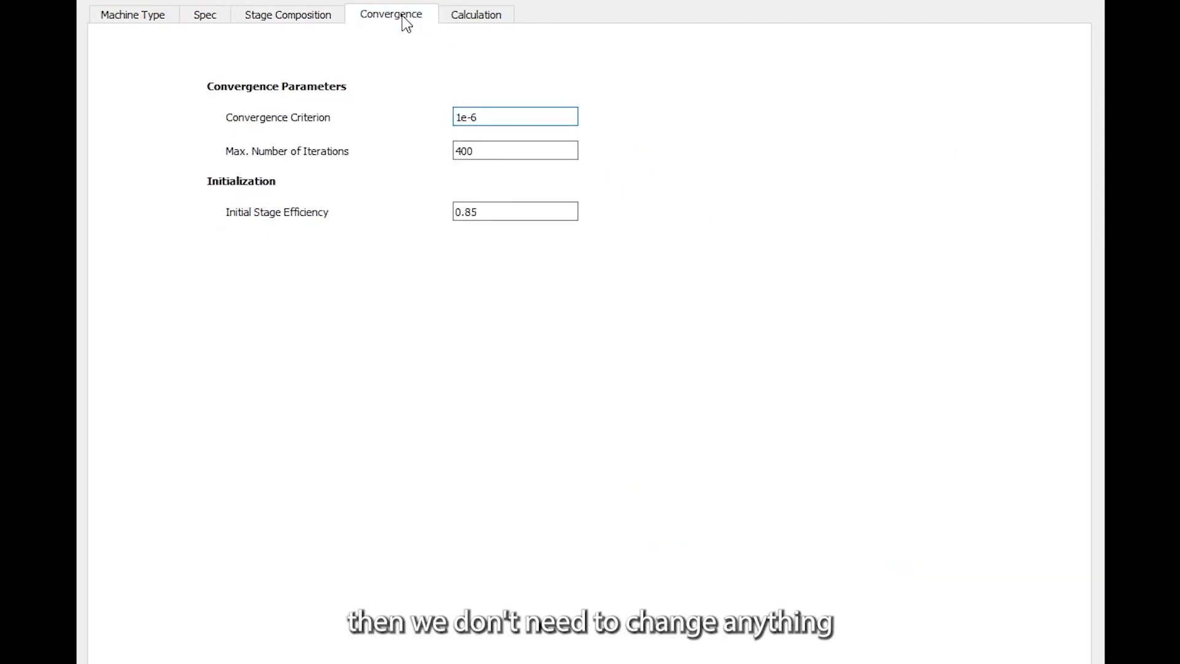
mouse_move(391, 353)
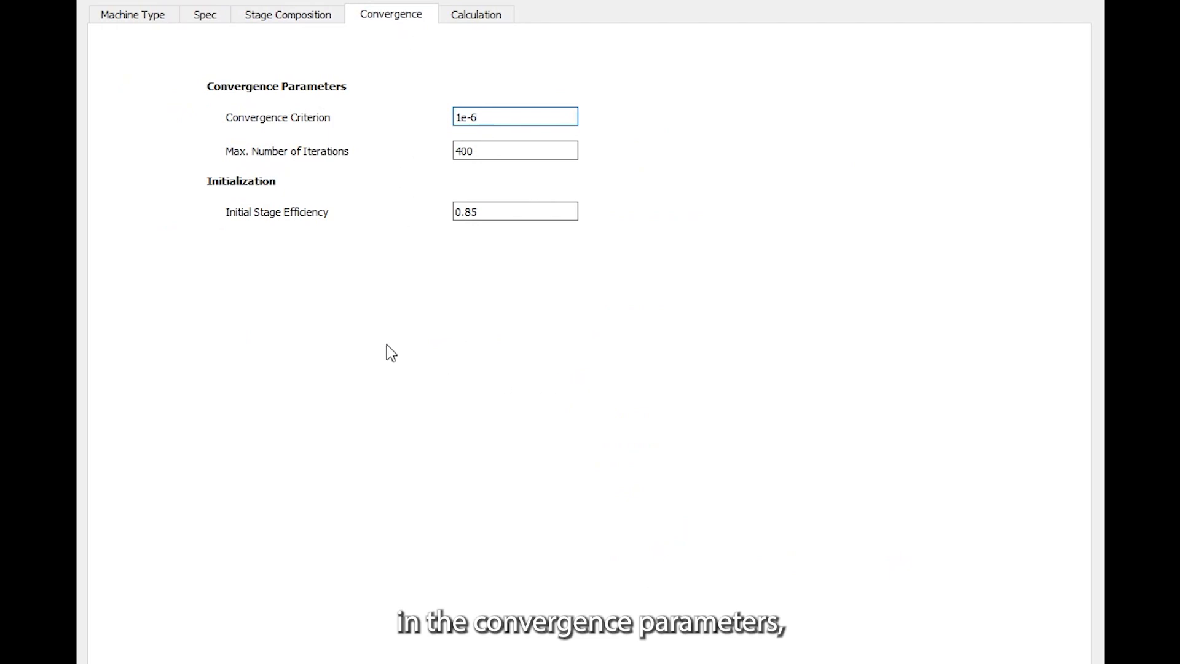
- Run the calculation, giving efficiency 0.870, pressure ratio 1.236 and 9626.5 rpm
left_click(474, 14)
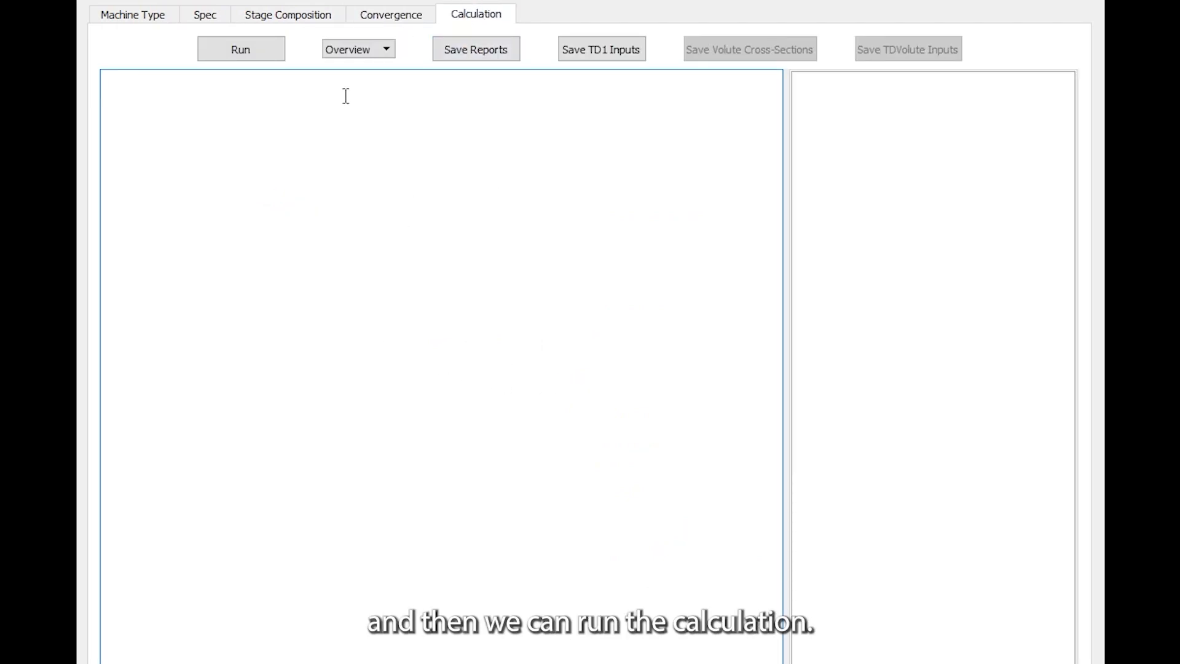
left_click(239, 49)
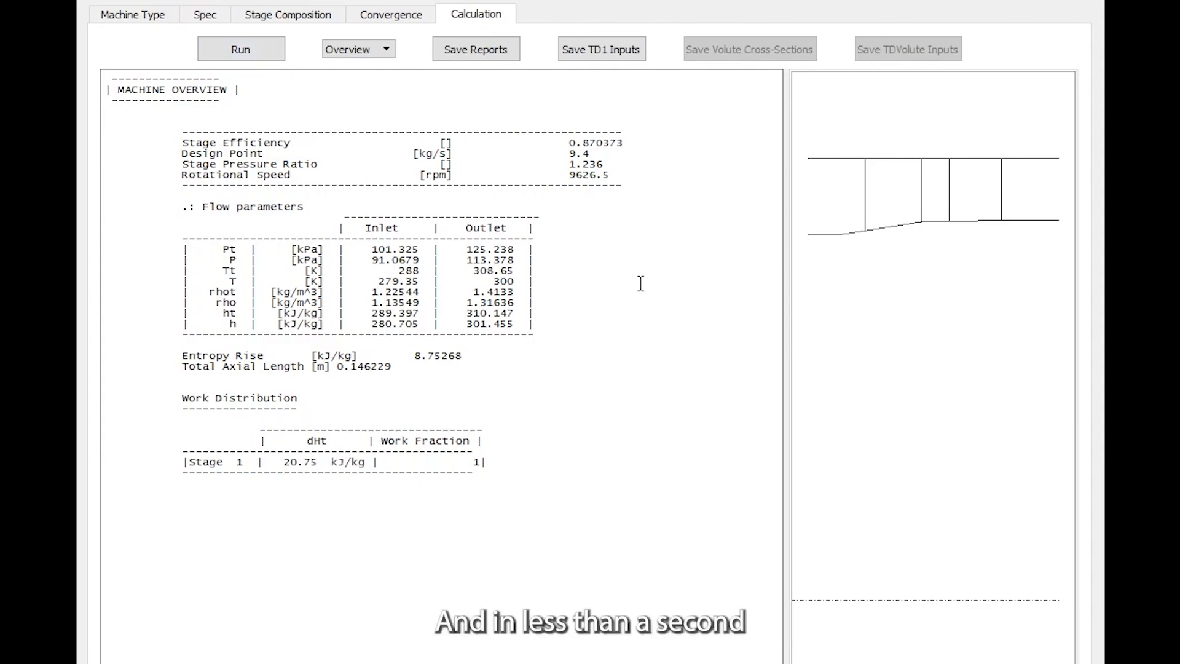
mouse_move(920, 275)
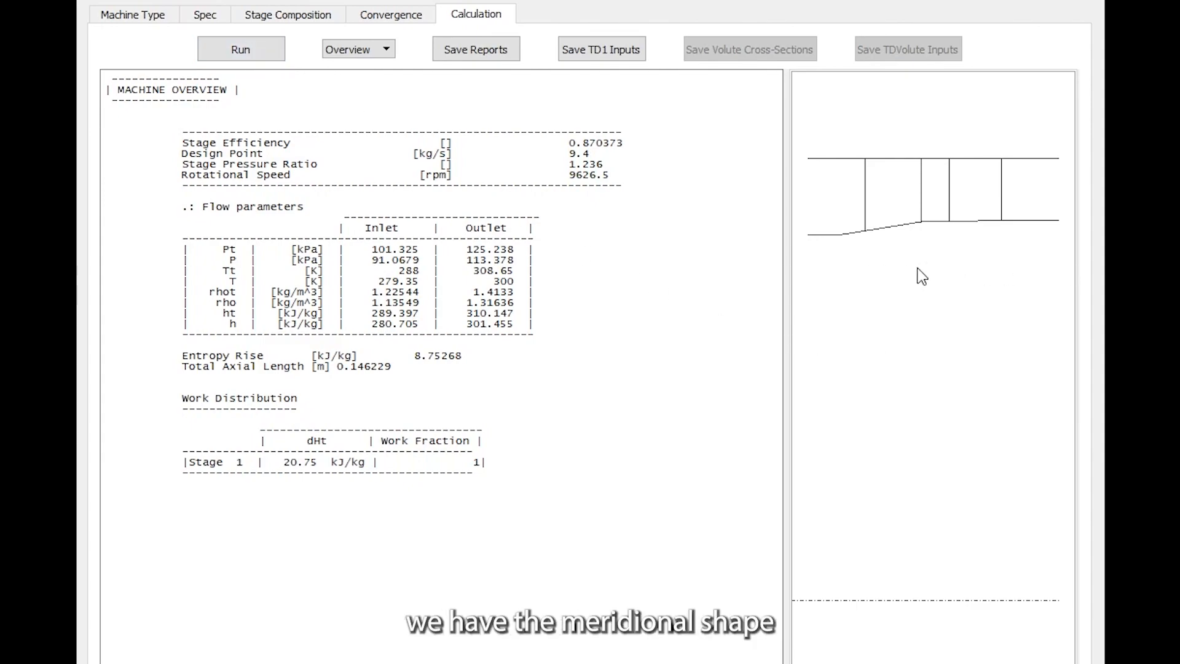
mouse_move(954, 279)
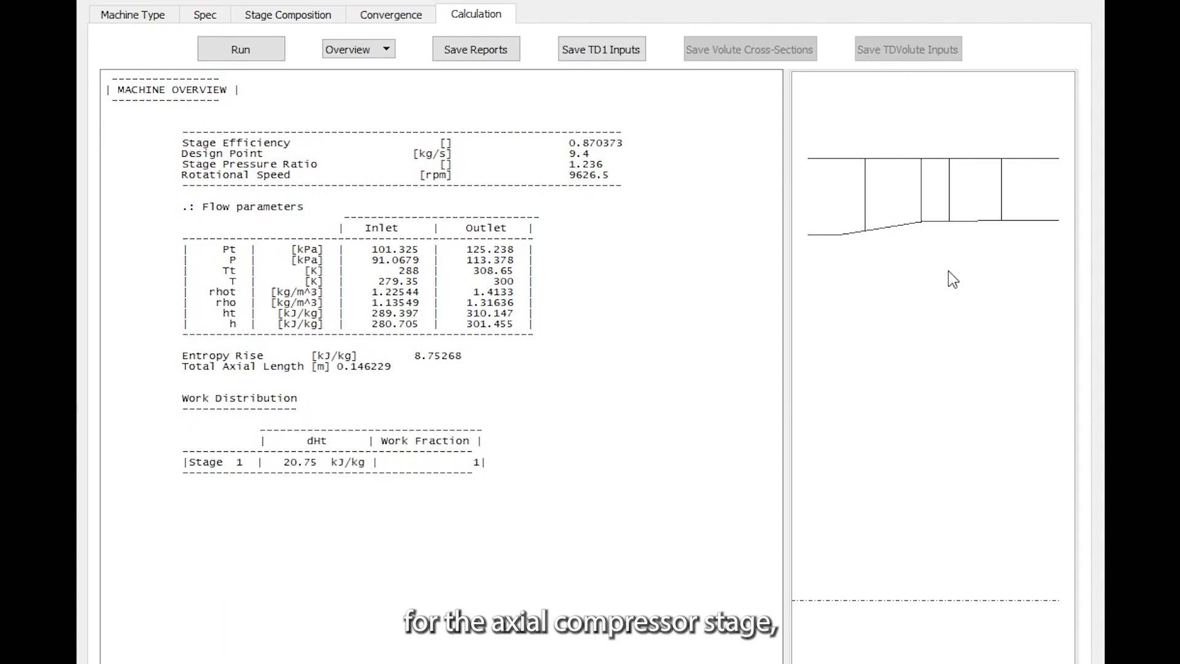
mouse_move(979, 268)
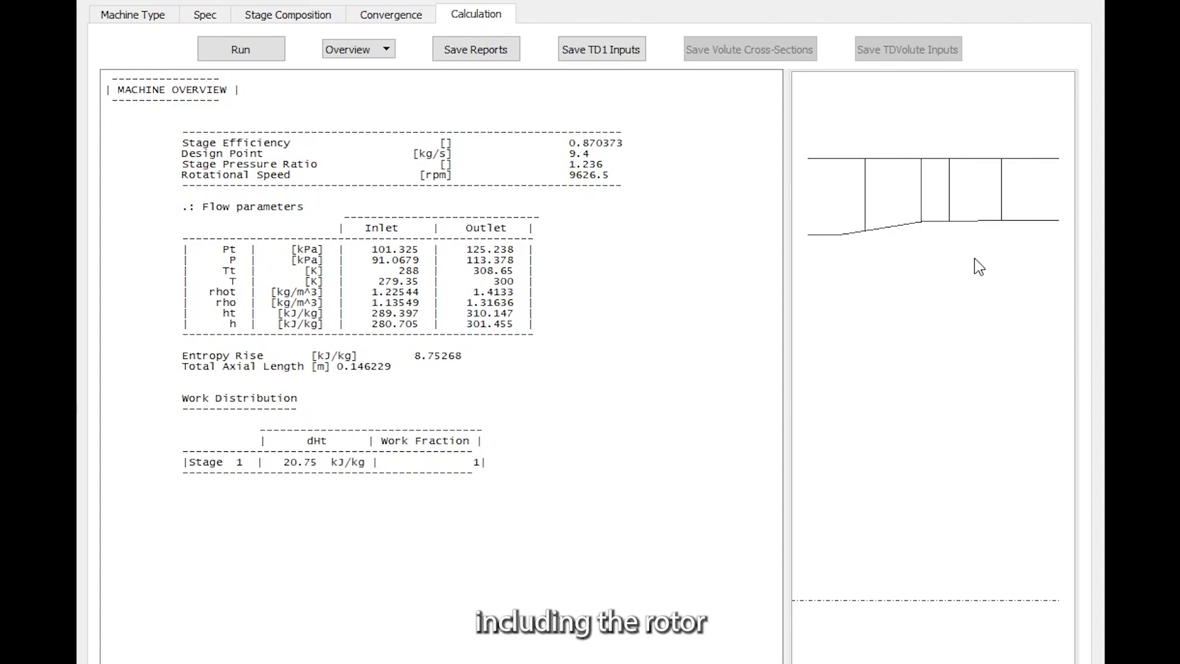
mouse_move(990, 227)
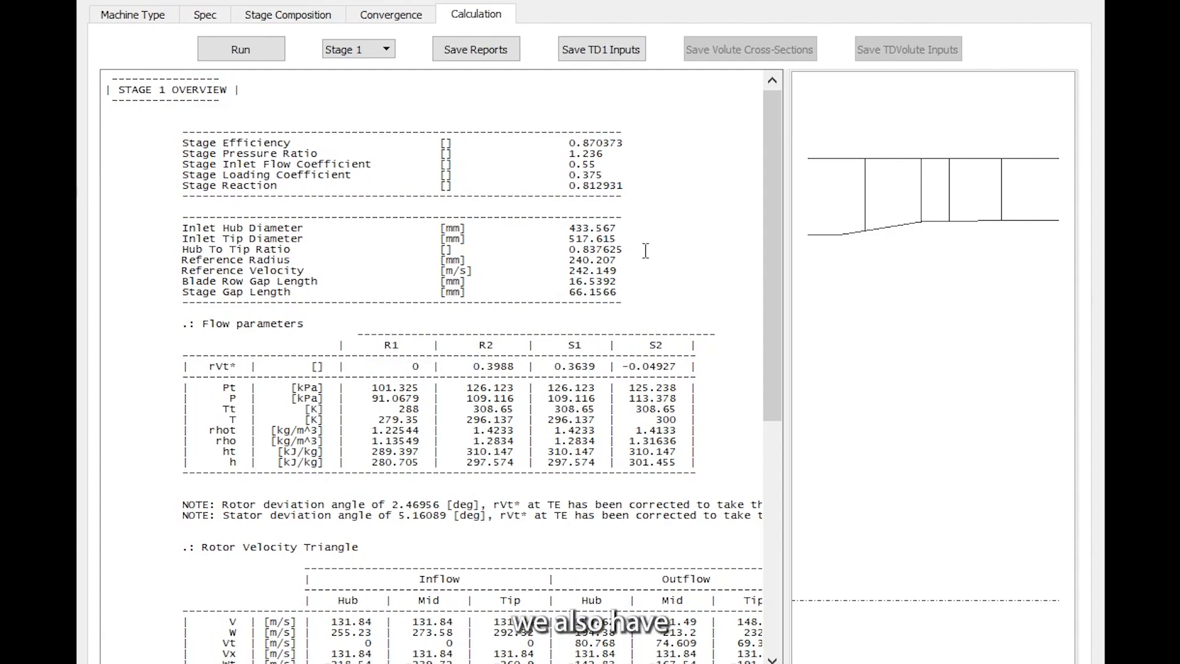
mouse_move(525, 361)
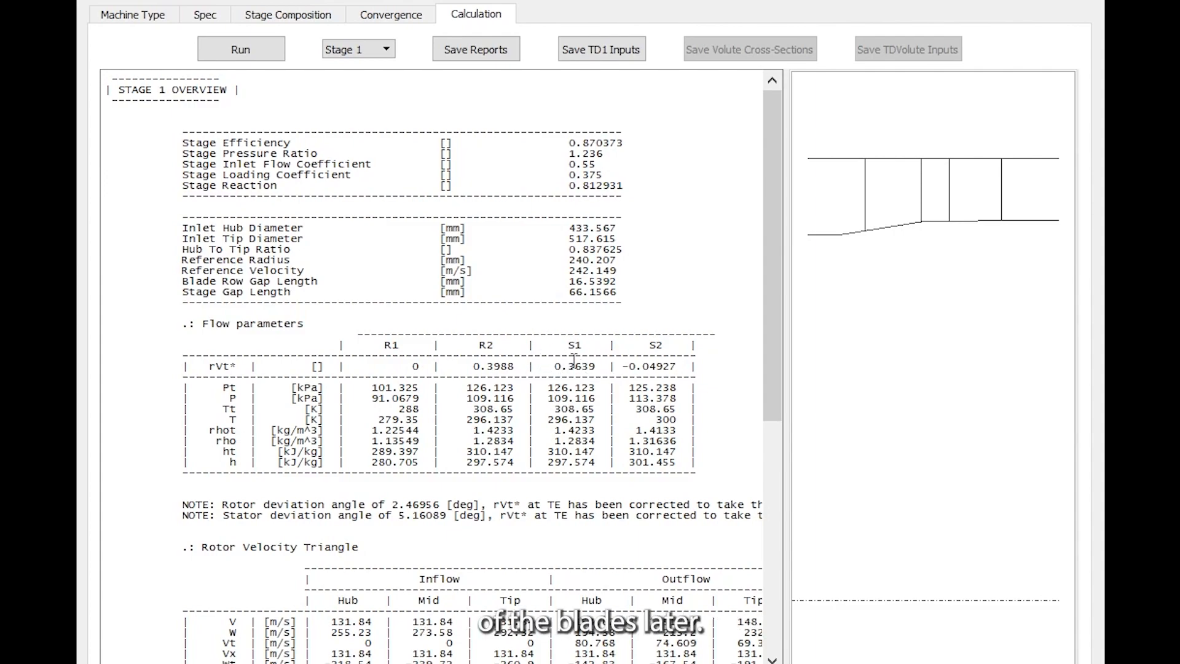
mouse_move(709, 358)
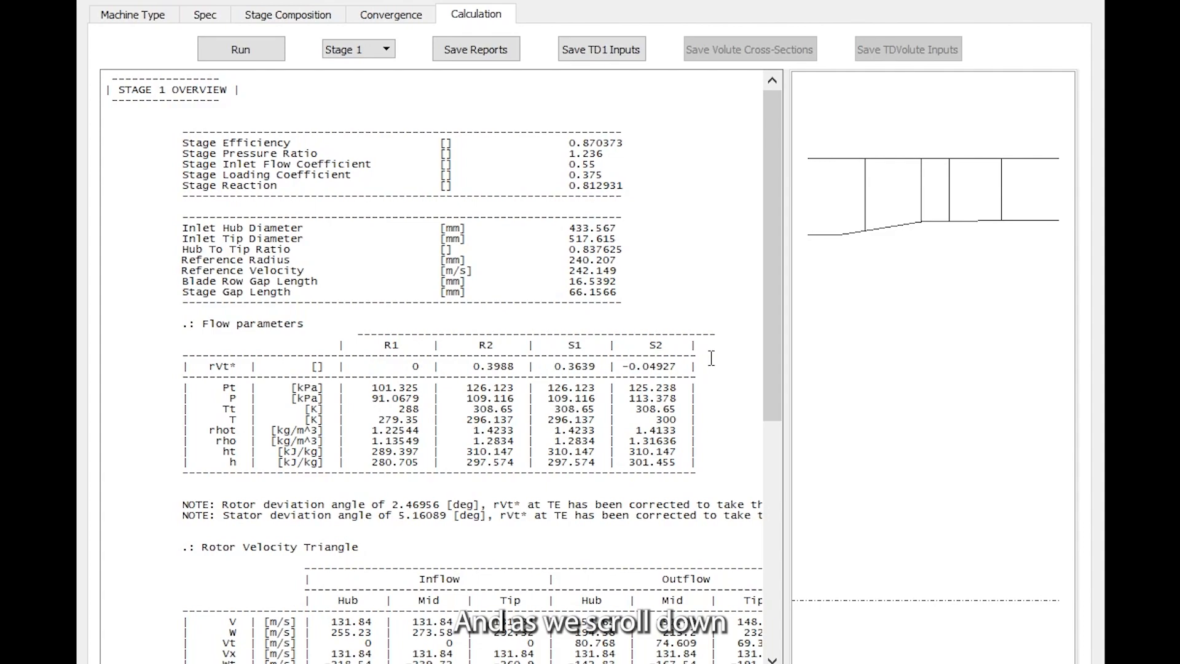
- Scroll the Stage 1 report to the stator velocity triangles and geometry: 41 rotor, 73 stator blades
scroll("down", 3)
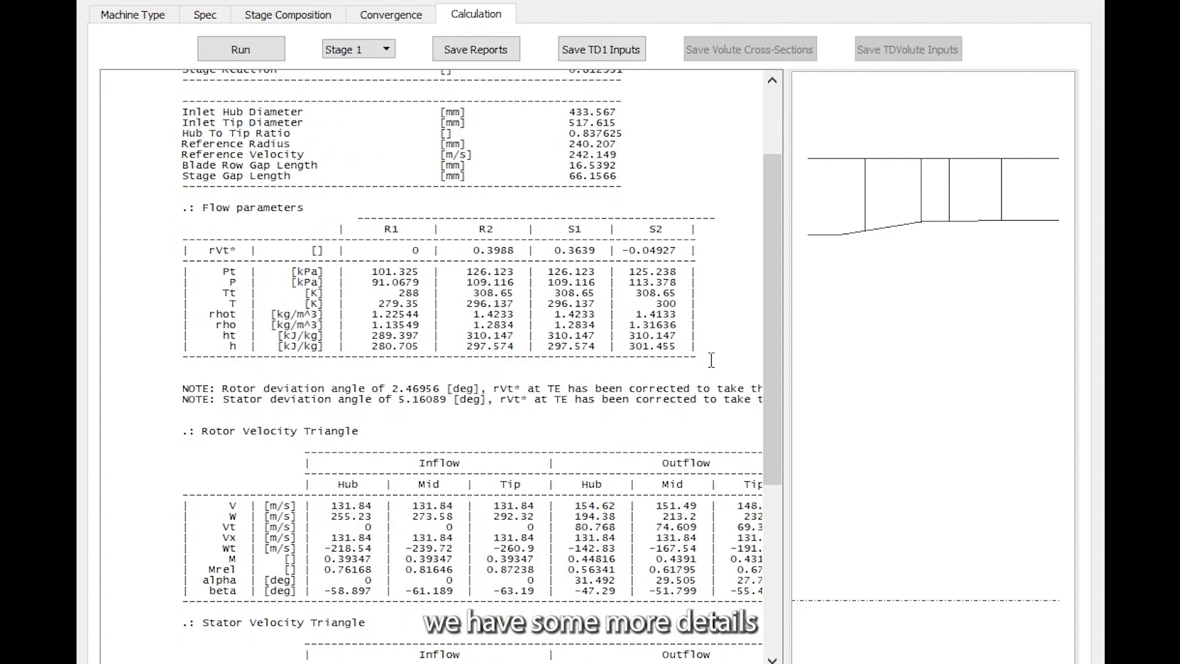
scroll("down", 3)
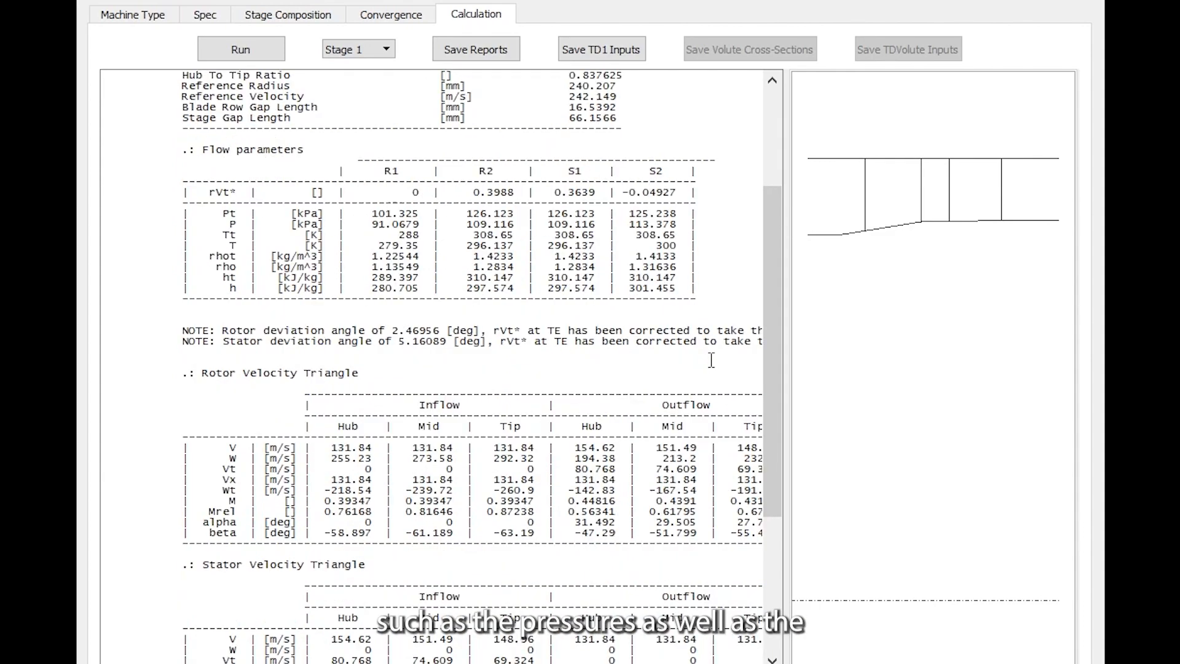
scroll("down", 3)
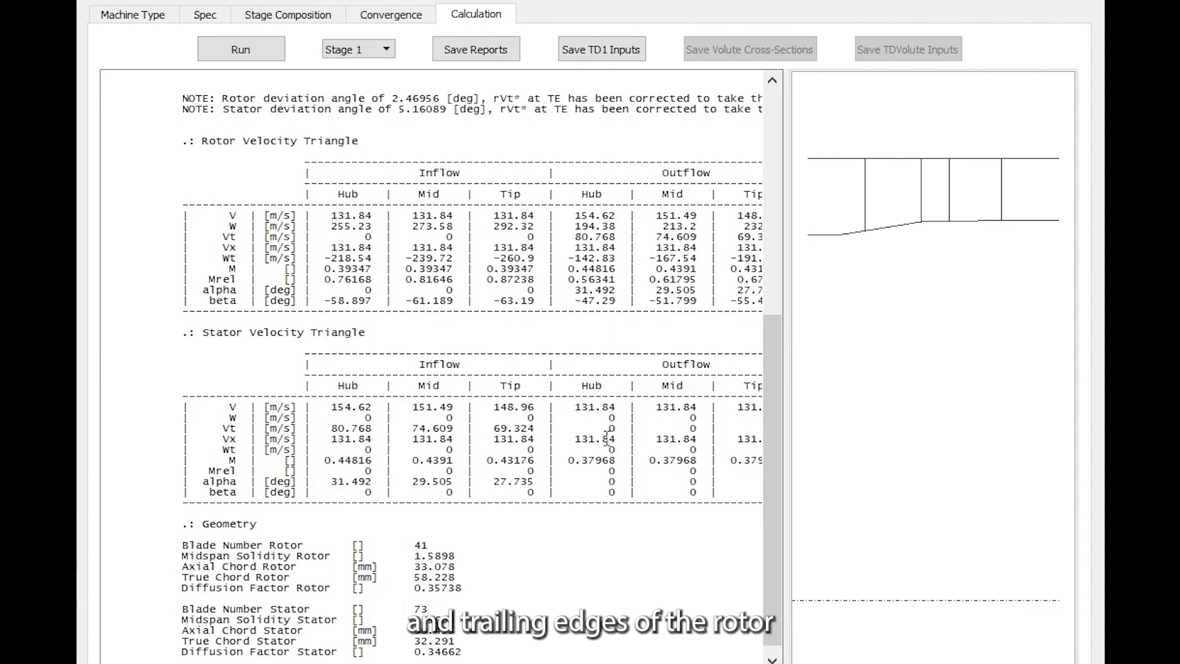
mouse_move(583, 470)
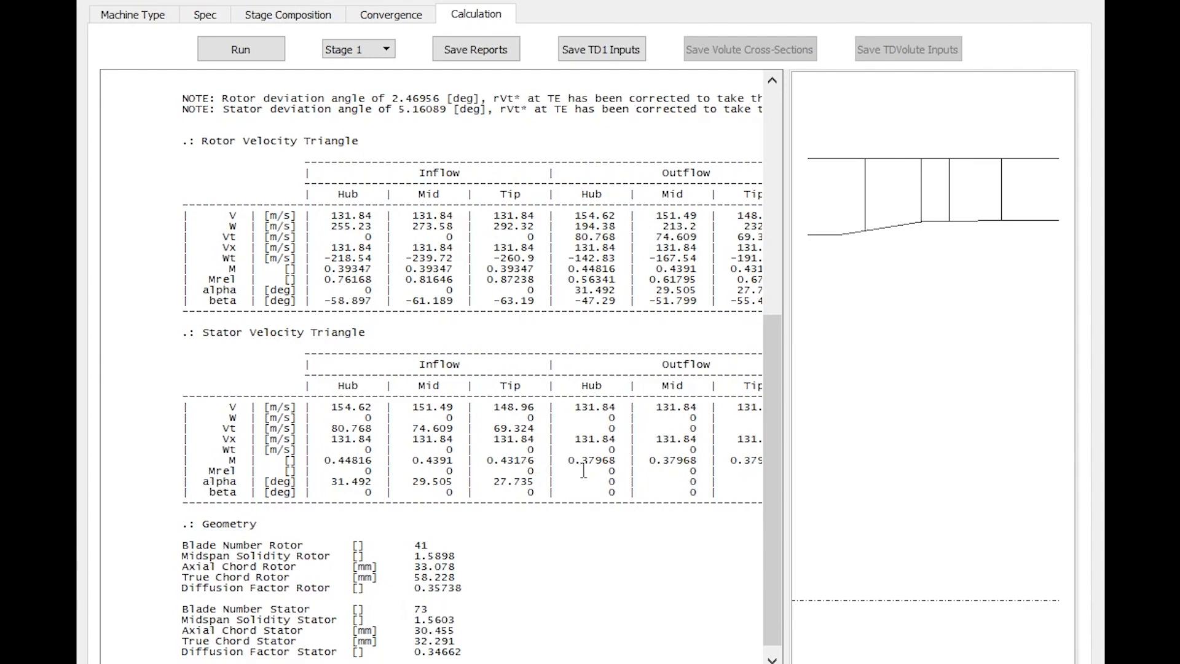